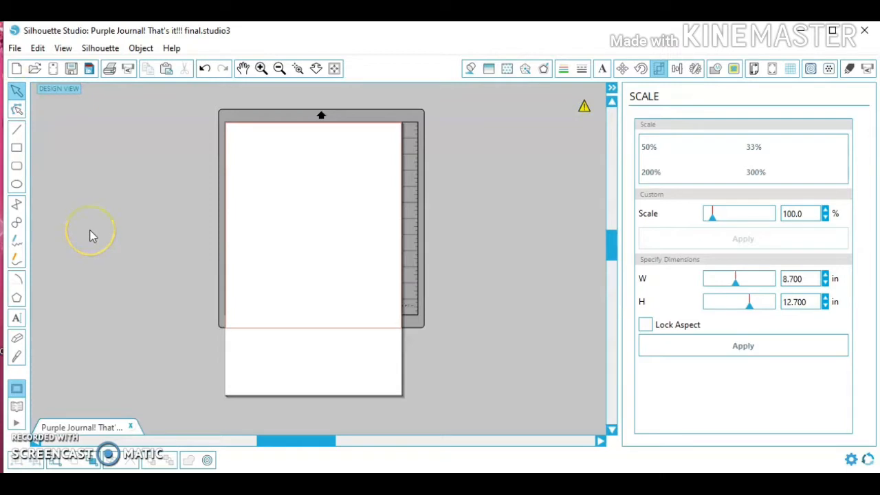
pyautogui.moveTo(93, 236)
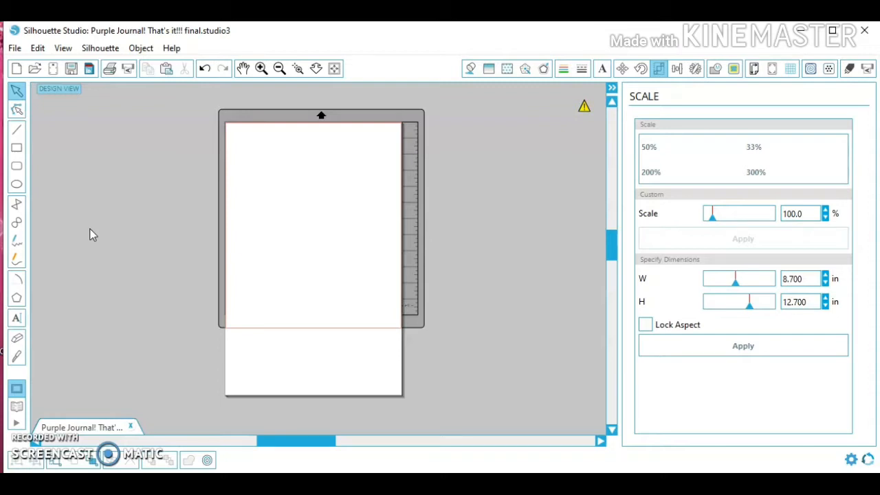
pyautogui.moveTo(59, 160)
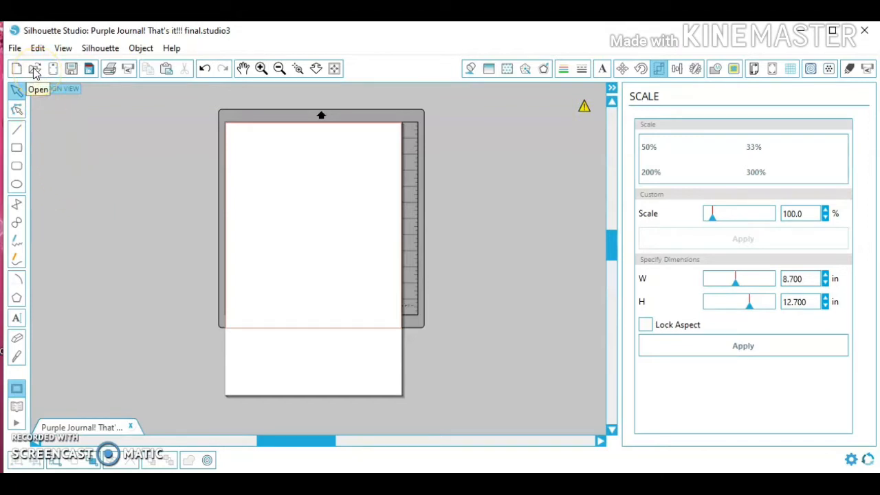
# Open the 'Purple Journal! That's it!!! final' design from Downloads in a new tab
pyautogui.click(36, 68)
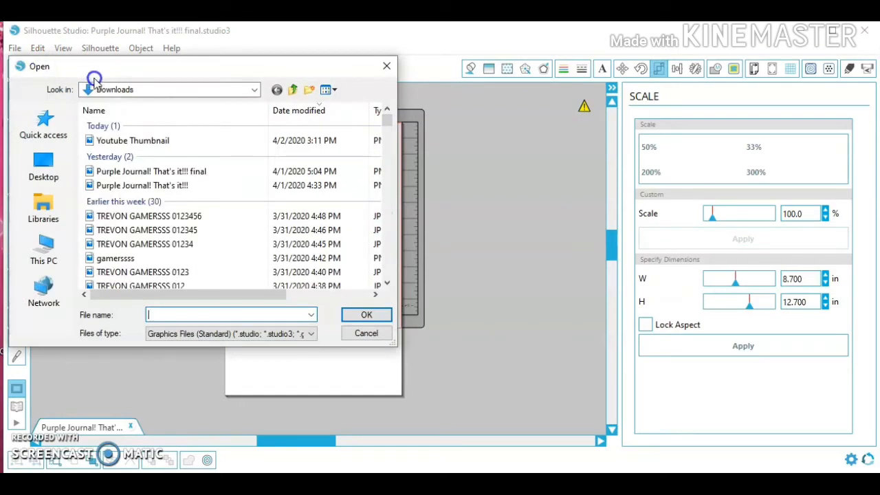
pyautogui.click(150, 171)
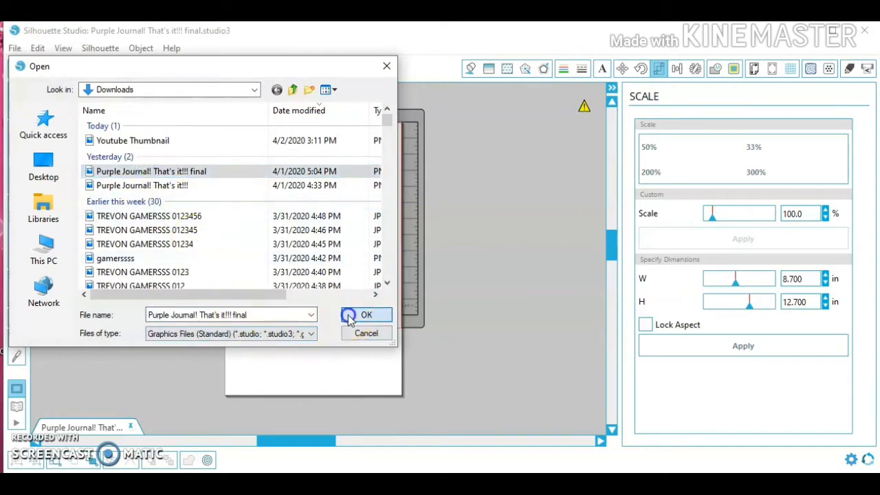
pyautogui.click(366, 315)
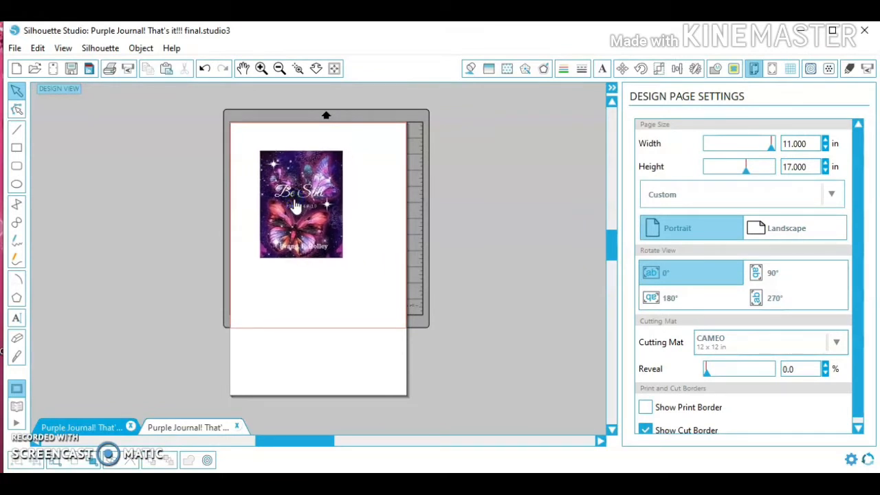
# Drag the butterfly Be Still cover off the page onto the left workspace
pyautogui.click(299, 220)
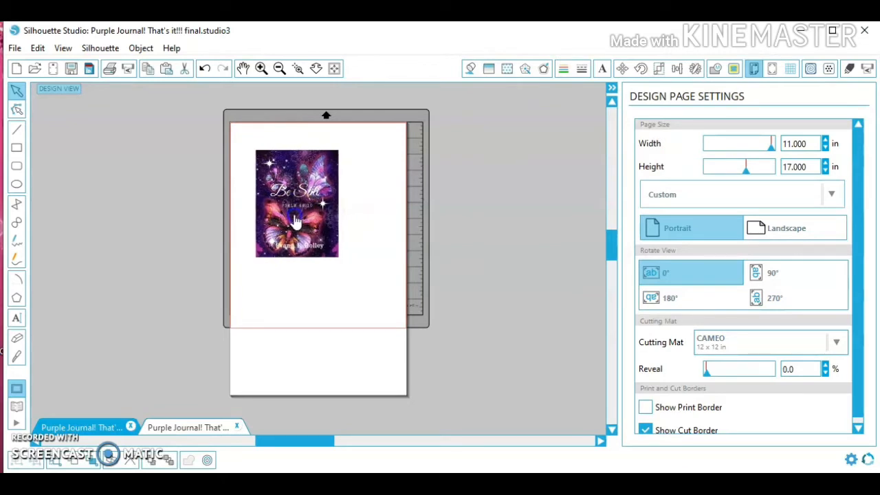
pyautogui.click(296, 203)
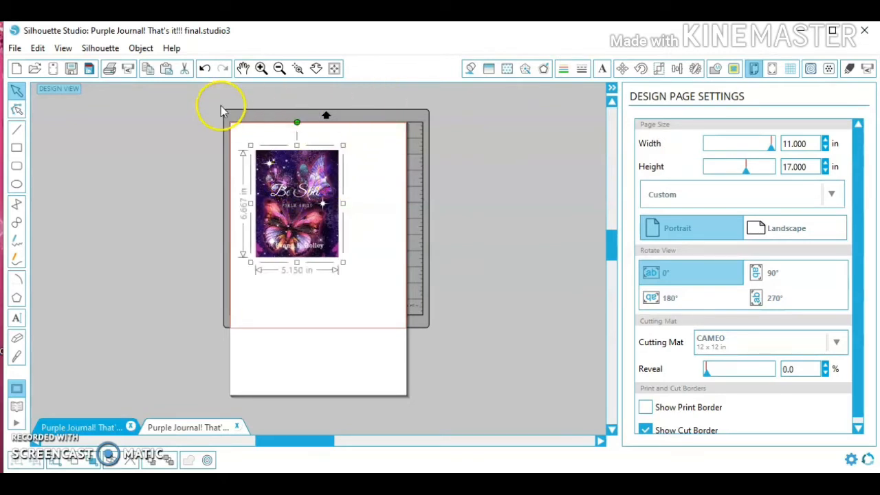
pyautogui.moveTo(296, 203); pyautogui.dragTo(106, 179)
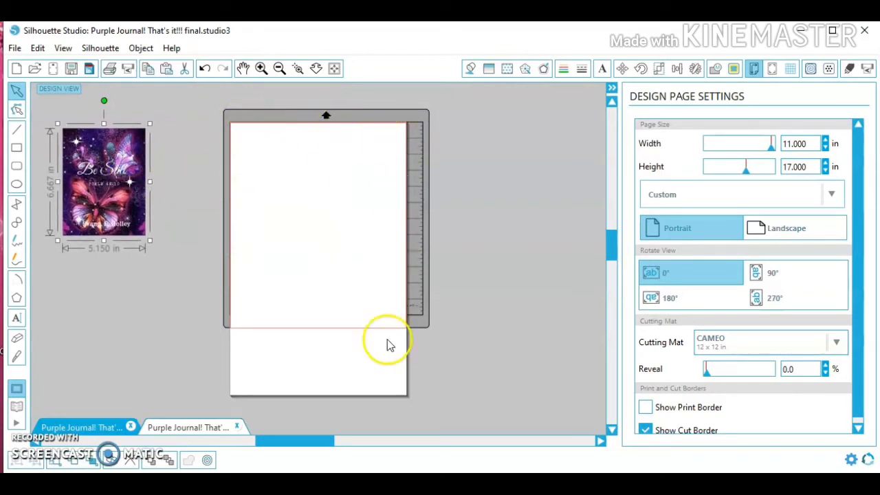
pyautogui.moveTo(310, 192)
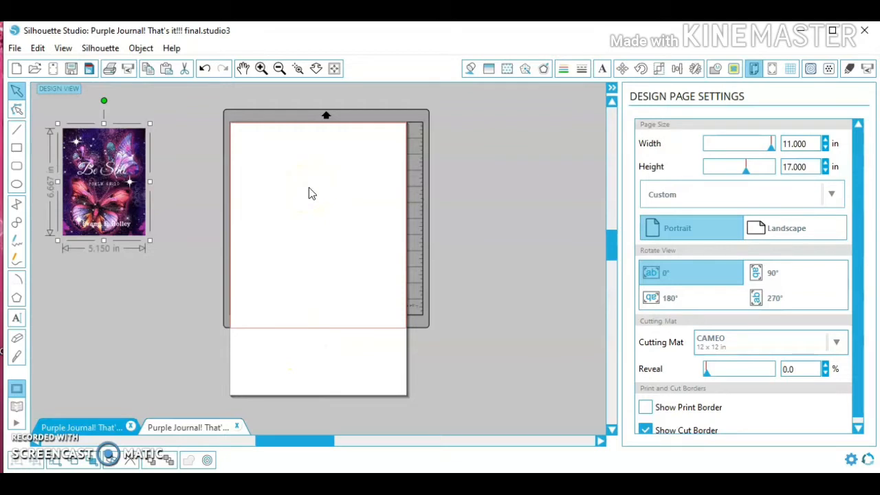
pyautogui.moveTo(309, 170)
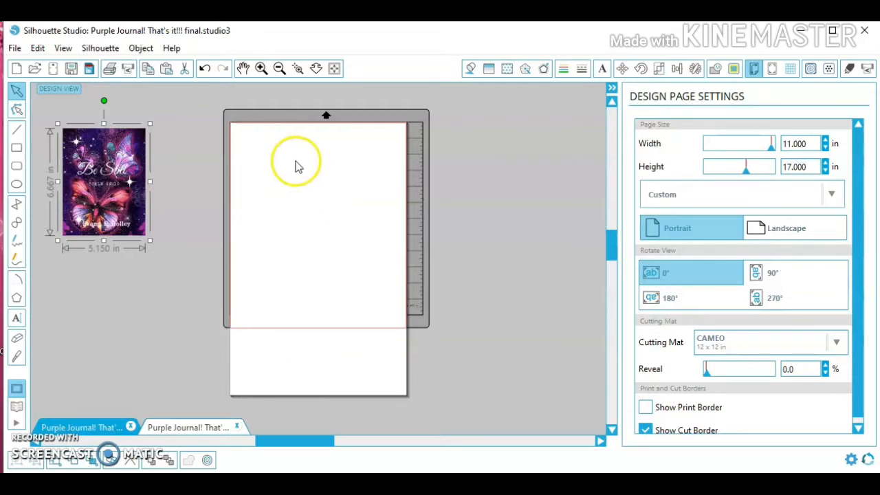
pyautogui.moveTo(771, 151)
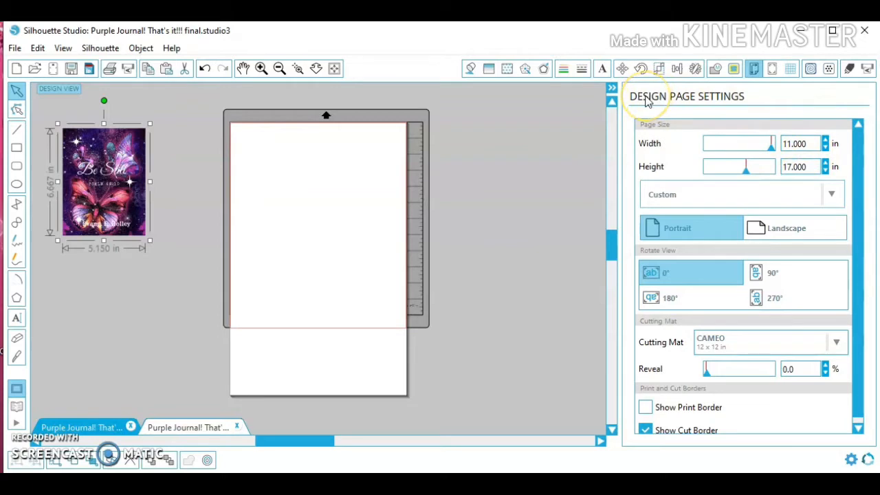
pyautogui.moveTo(717, 102)
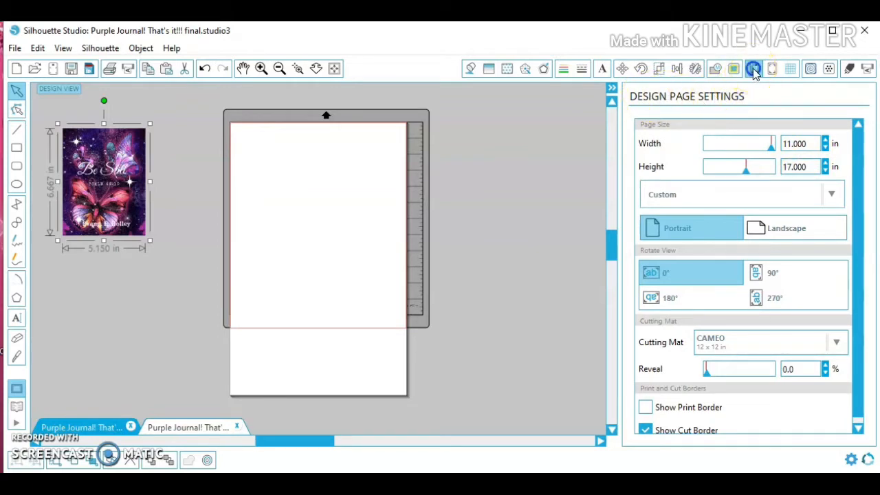
pyautogui.moveTo(755, 68)
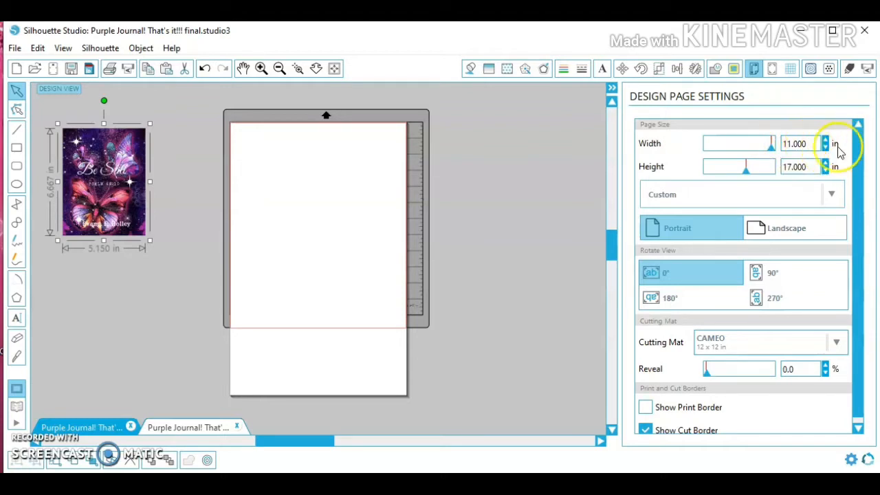
pyautogui.moveTo(344, 230)
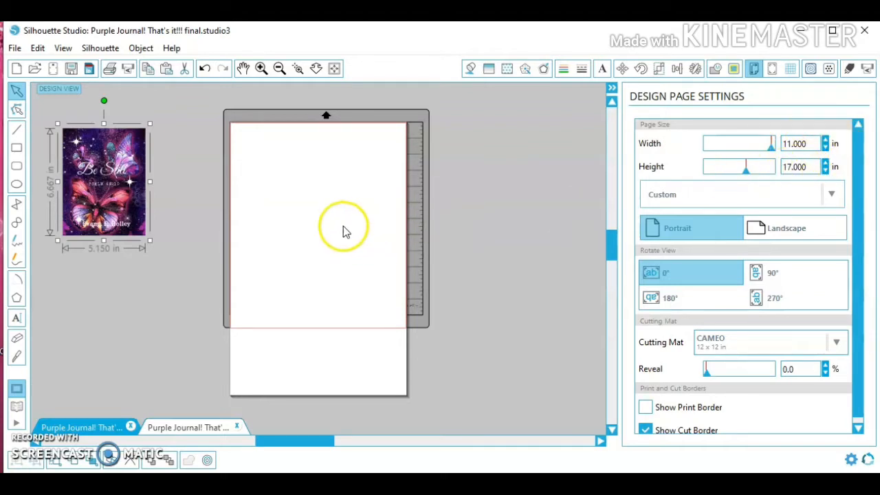
pyautogui.moveTo(346, 230)
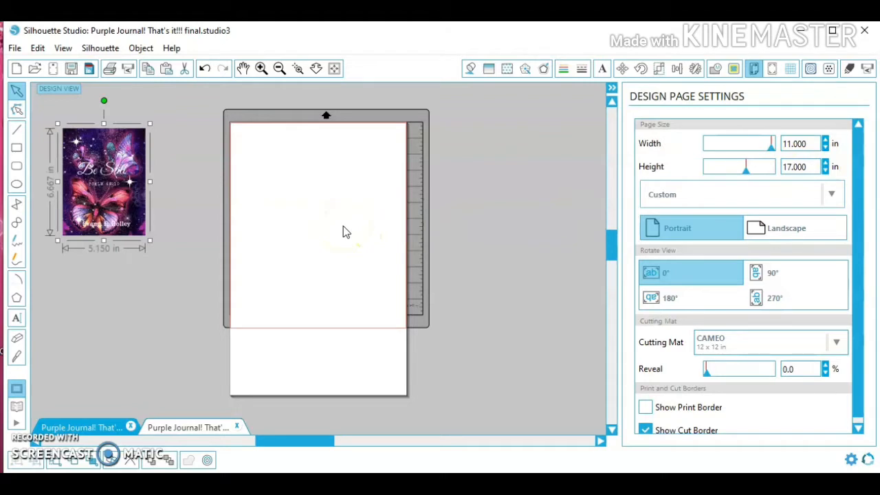
# Select the page width field in Design Page Settings to change the page size
pyautogui.click(798, 143)
pyautogui.write('13.000')
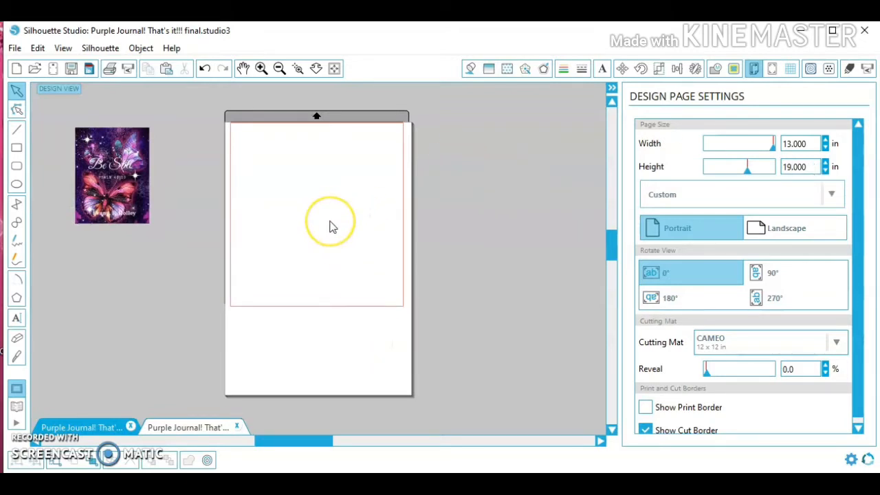
pyautogui.moveTo(381, 229)
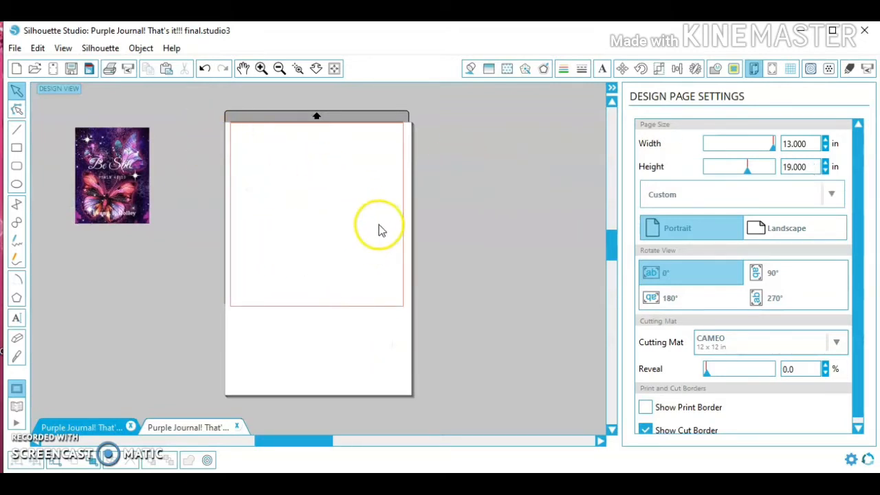
pyautogui.moveTo(337, 305)
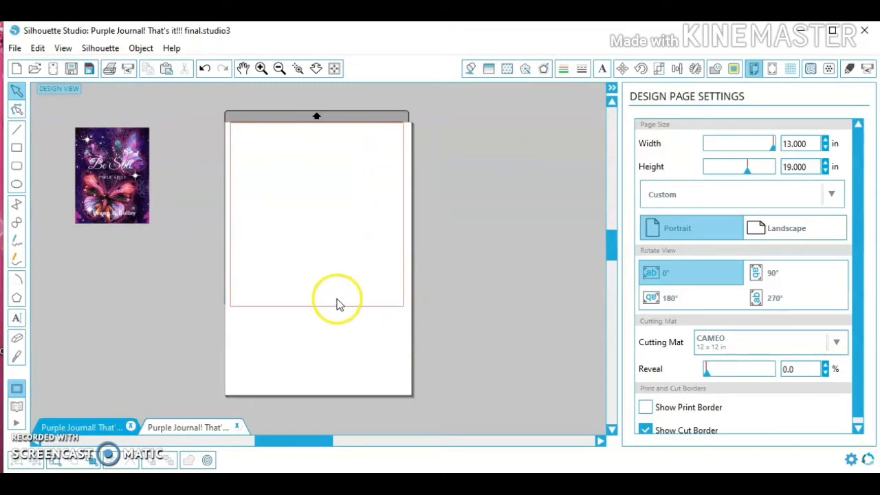
pyautogui.moveTo(341, 227)
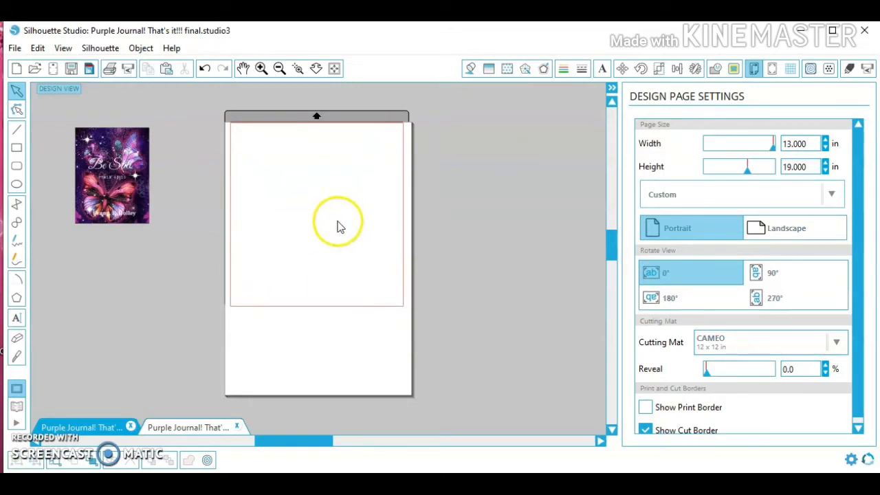
pyautogui.moveTo(306, 158)
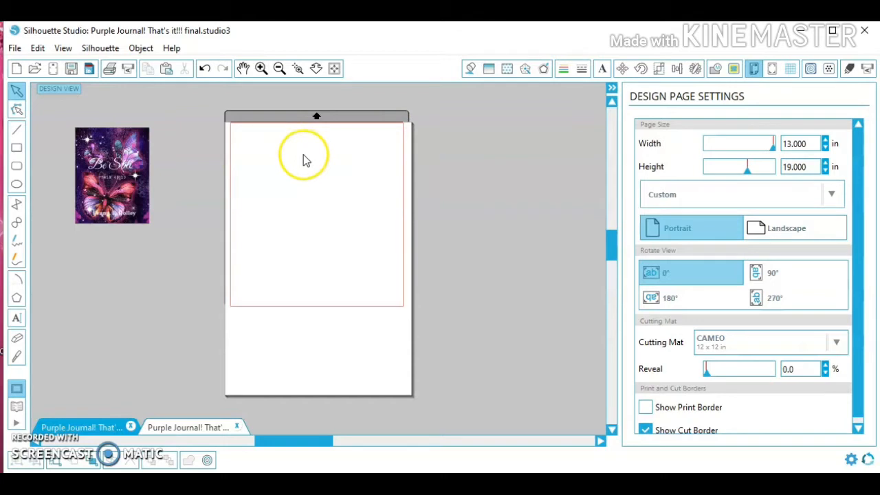
pyautogui.moveTo(352, 155)
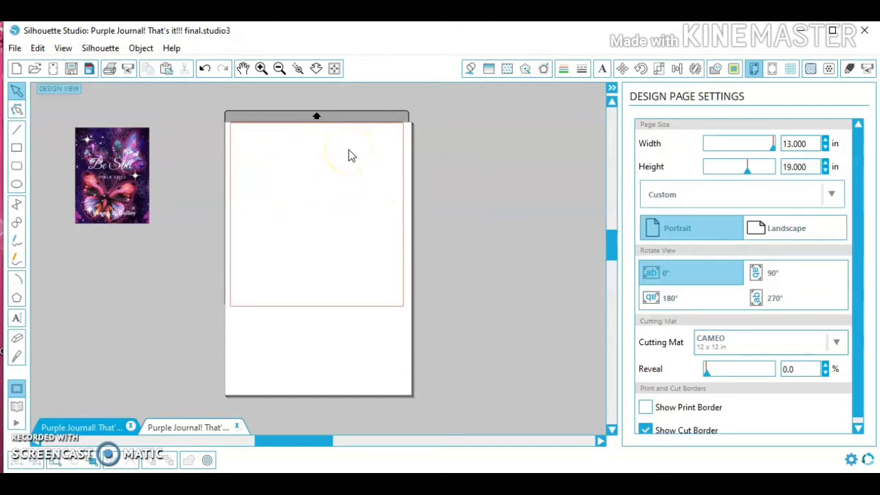
pyautogui.moveTo(399, 142)
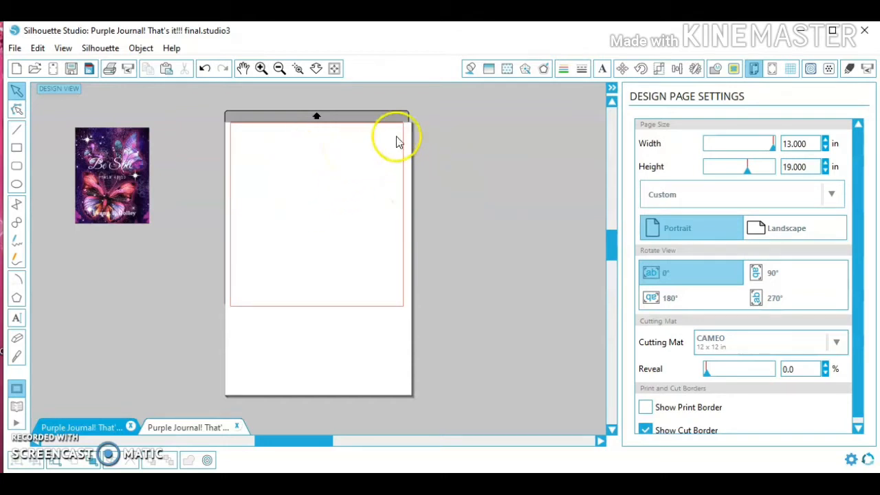
pyautogui.moveTo(407, 289)
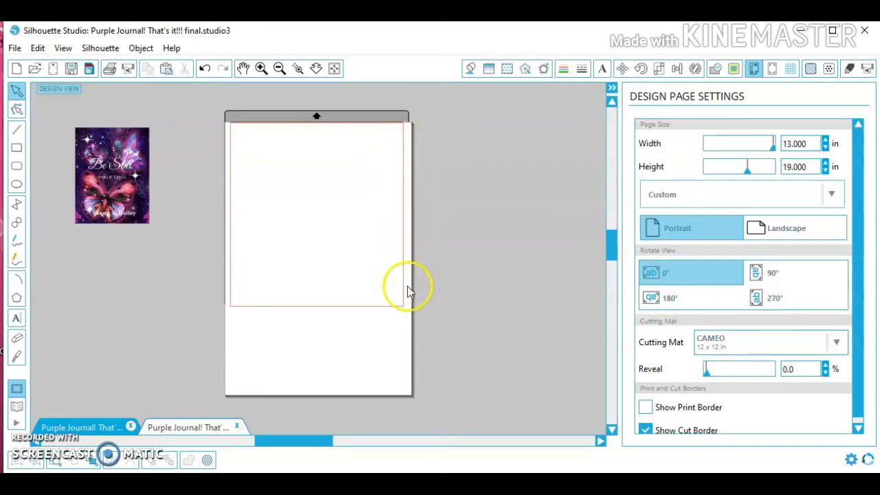
pyautogui.moveTo(228, 144)
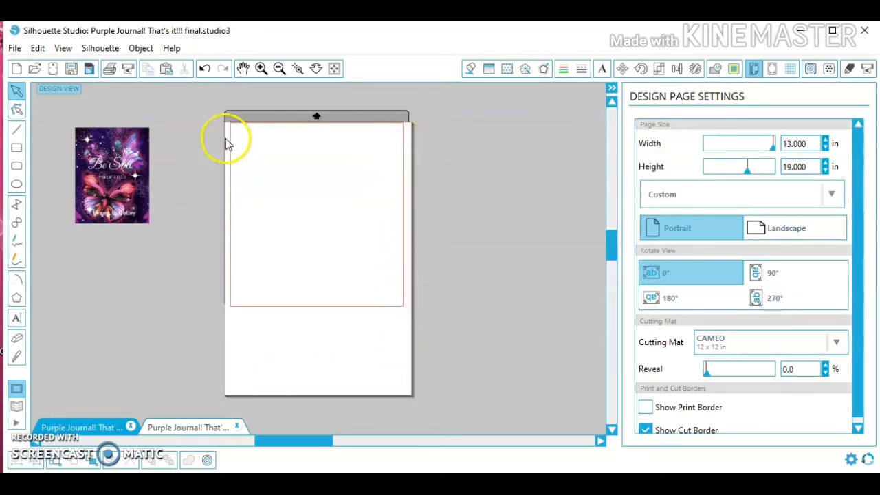
pyautogui.moveTo(299, 405)
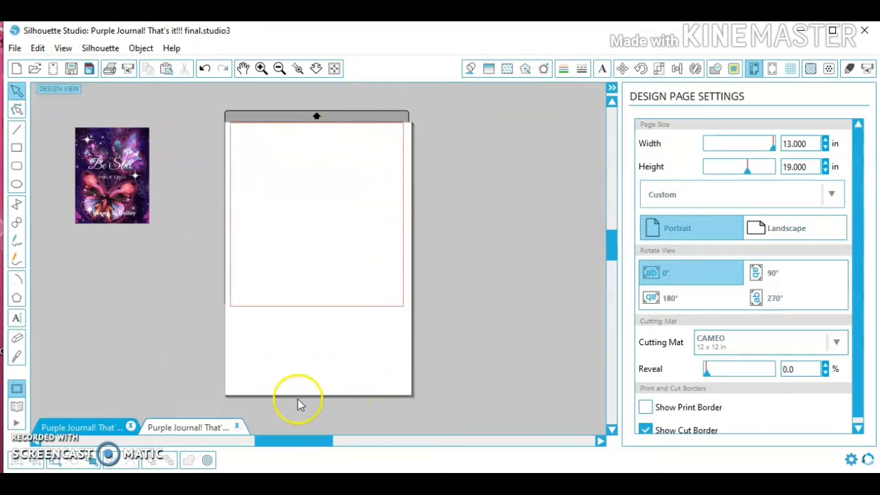
pyautogui.moveTo(584, 227)
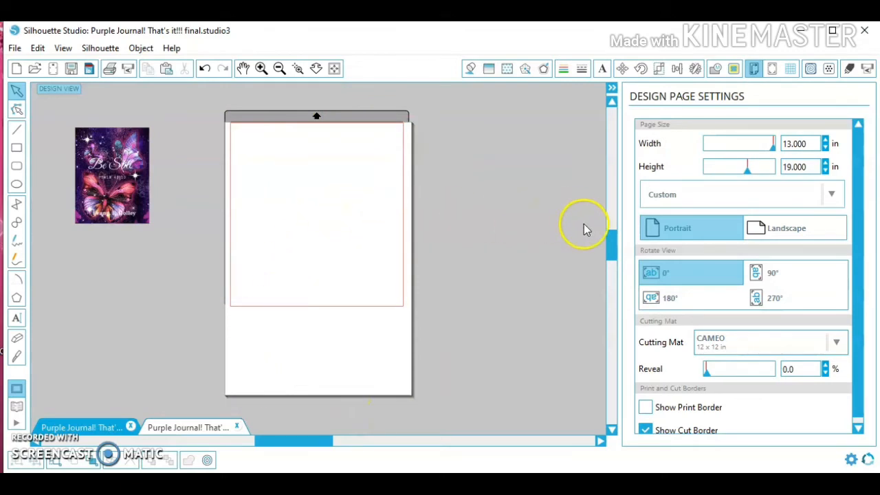
# Enter page dimensions in Design Page Settings, with height set to 17.000 in
pyautogui.click(797, 143)
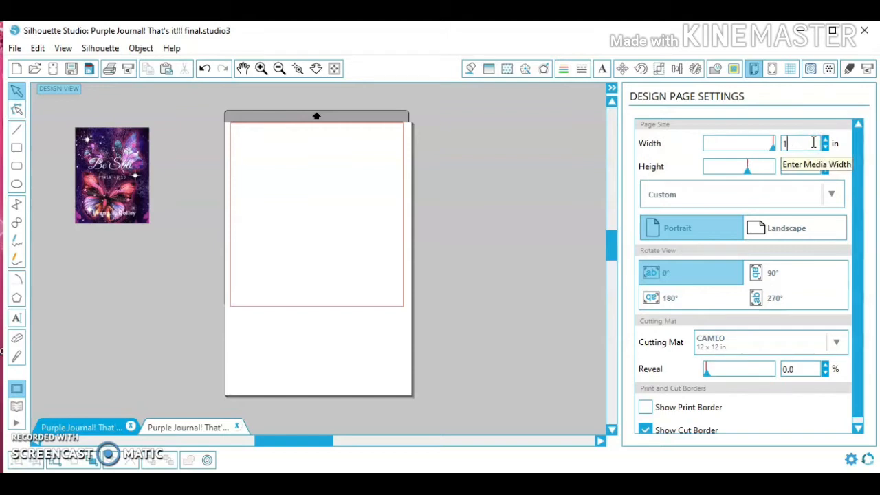
pyautogui.write('1')
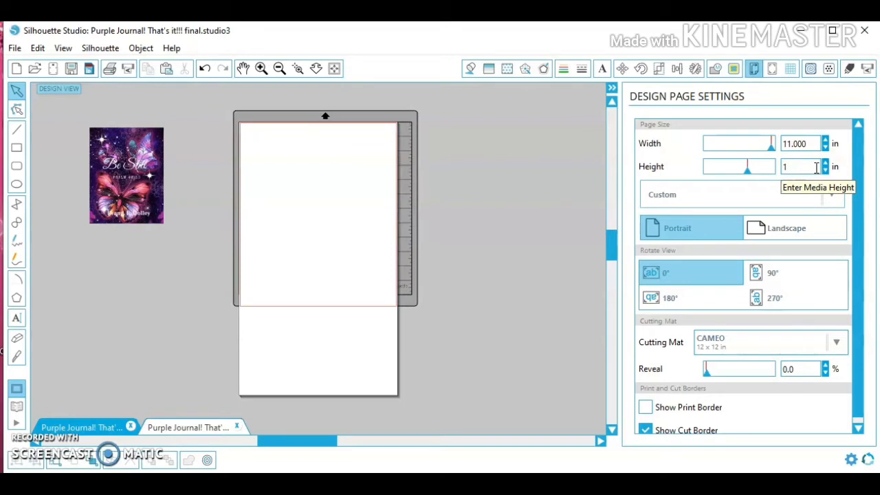
pyautogui.write('17.000')
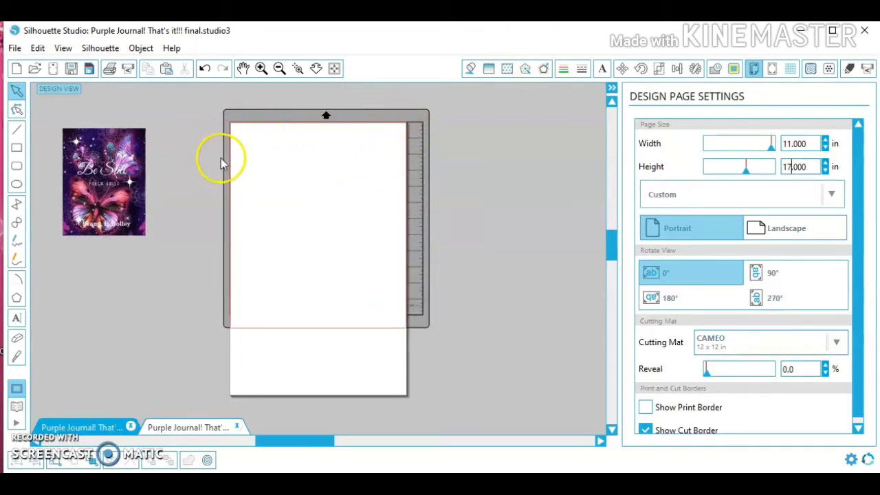
pyautogui.moveTo(396, 213)
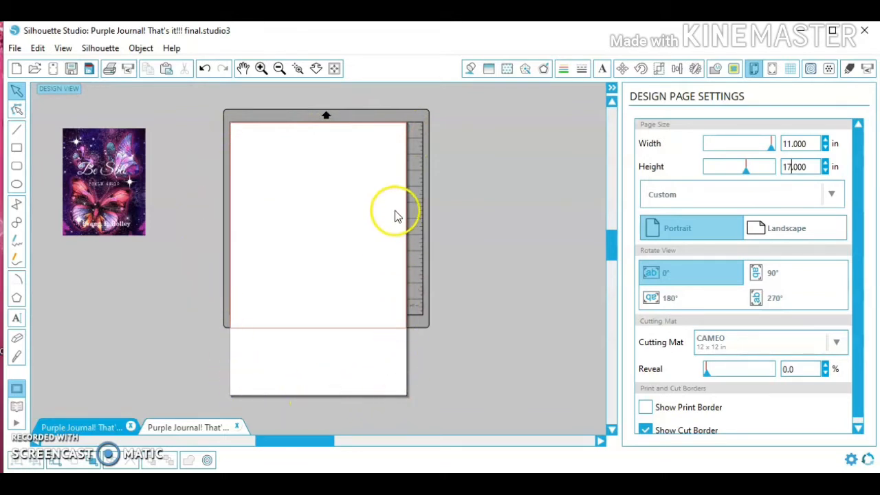
pyautogui.moveTo(247, 251)
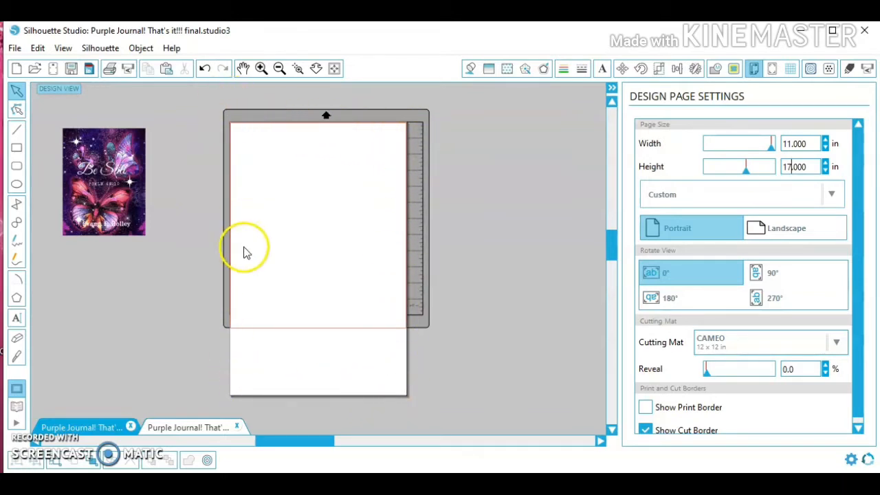
# Drag the butterfly cover from the workspace onto the top-left of the page
pyautogui.click(104, 182)
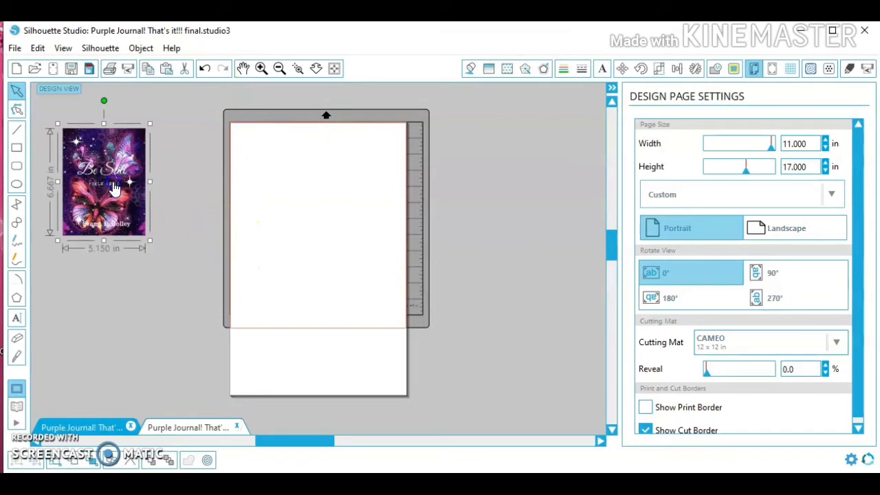
pyautogui.moveTo(103, 182); pyautogui.dragTo(304, 199)
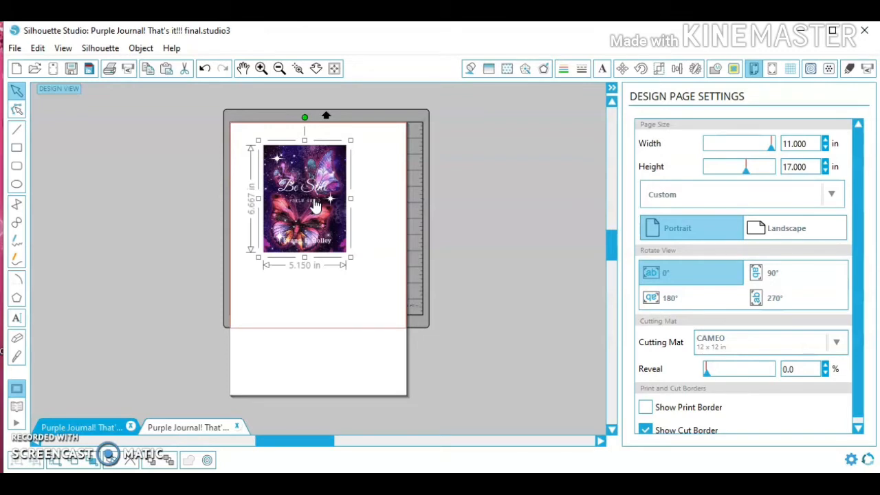
pyautogui.moveTo(295, 195)
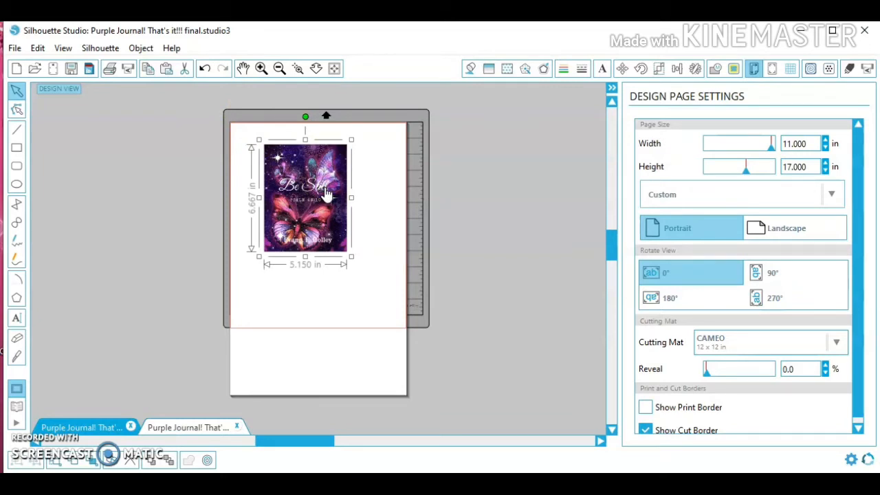
pyautogui.moveTo(130, 68)
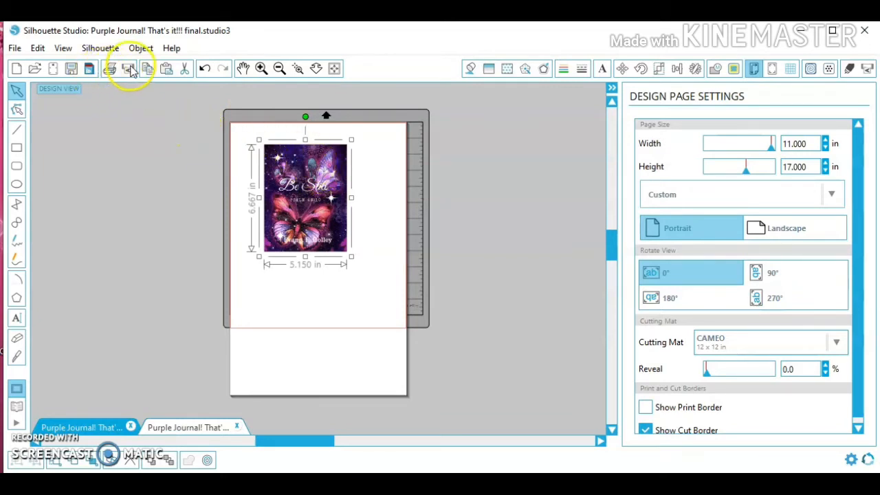
# In Object > Scale, unlock aspect ratio and apply width 8.7 in, height 12.7 in
pyautogui.click(141, 47)
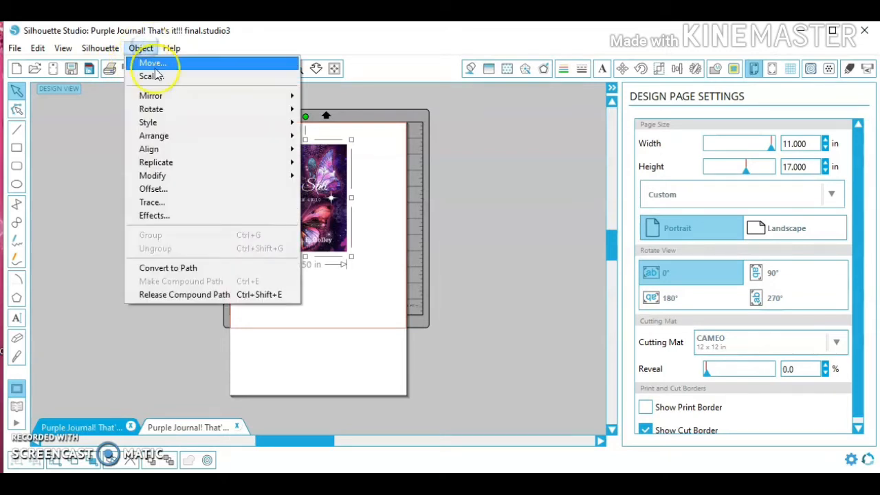
pyautogui.moveTo(150, 76)
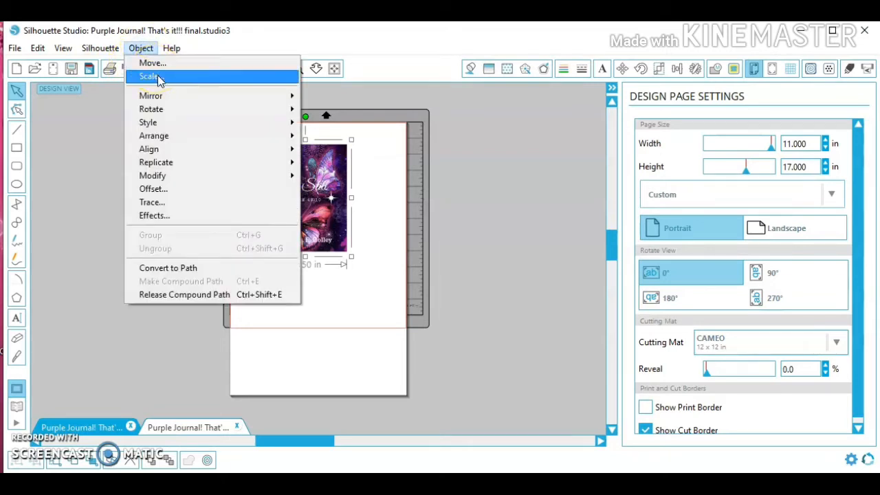
pyautogui.click(149, 76)
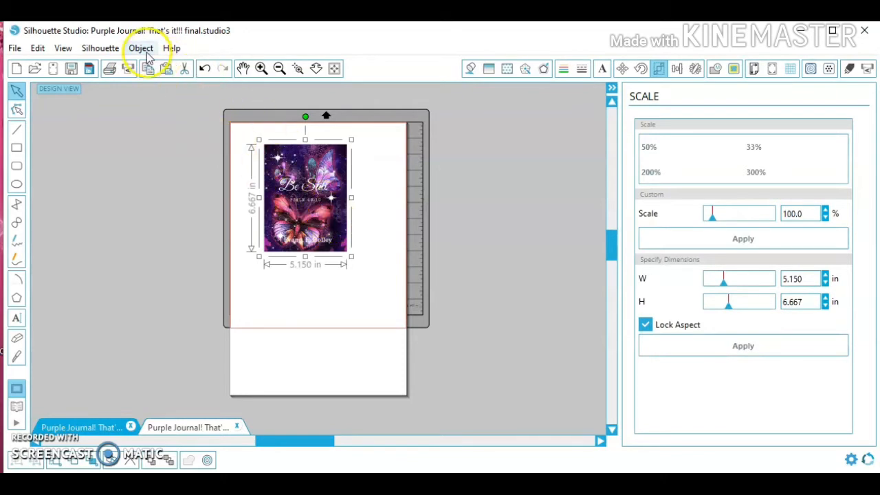
pyautogui.click(140, 47)
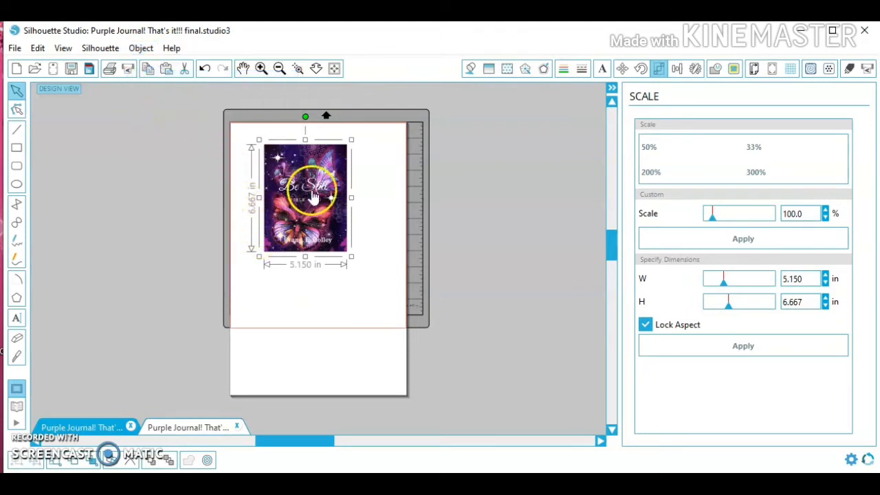
pyautogui.moveTo(354, 196)
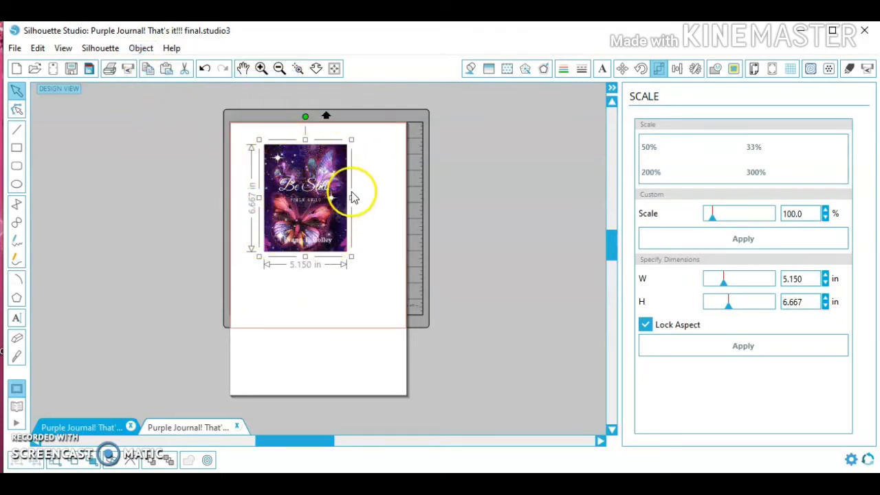
pyautogui.moveTo(341, 292)
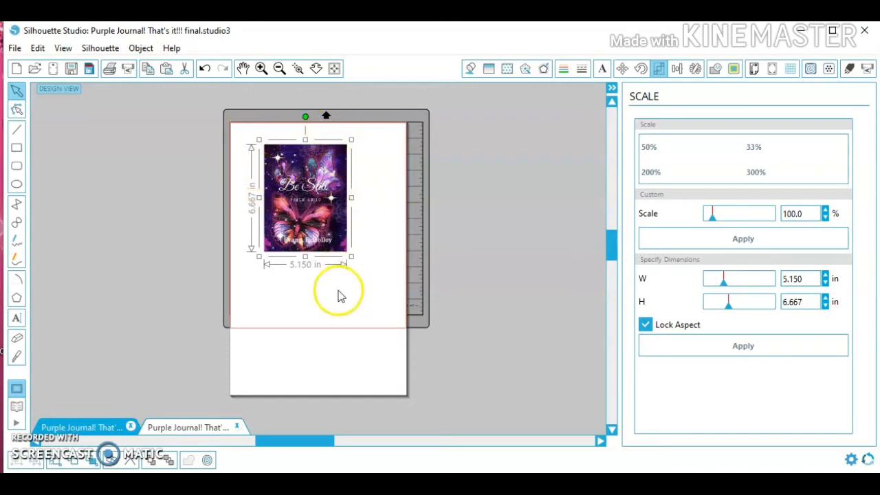
pyautogui.moveTo(141, 48)
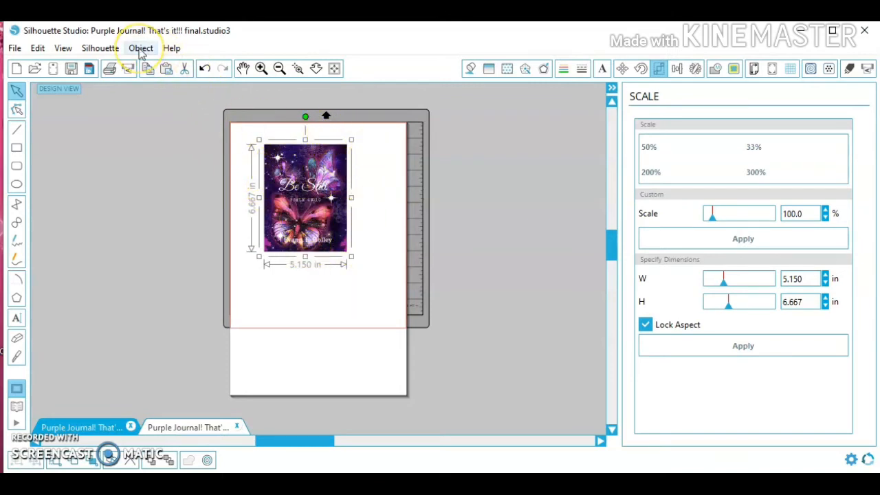
pyautogui.click(140, 47)
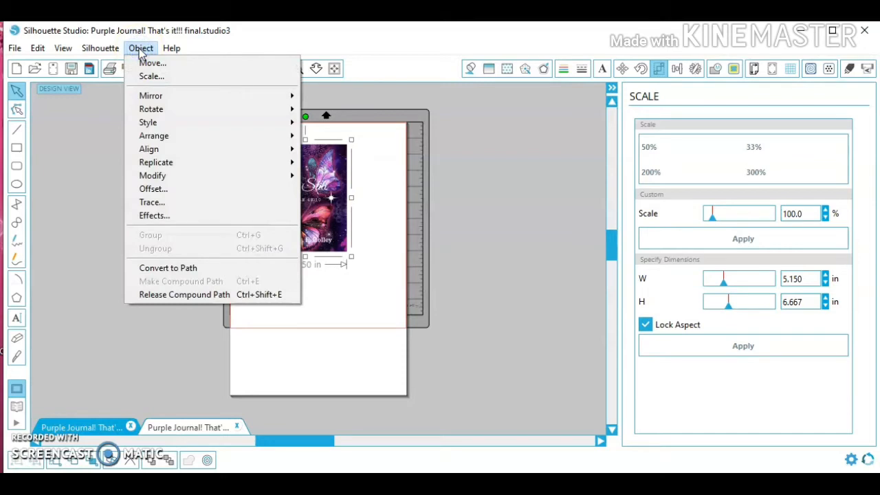
pyautogui.moveTo(151, 76)
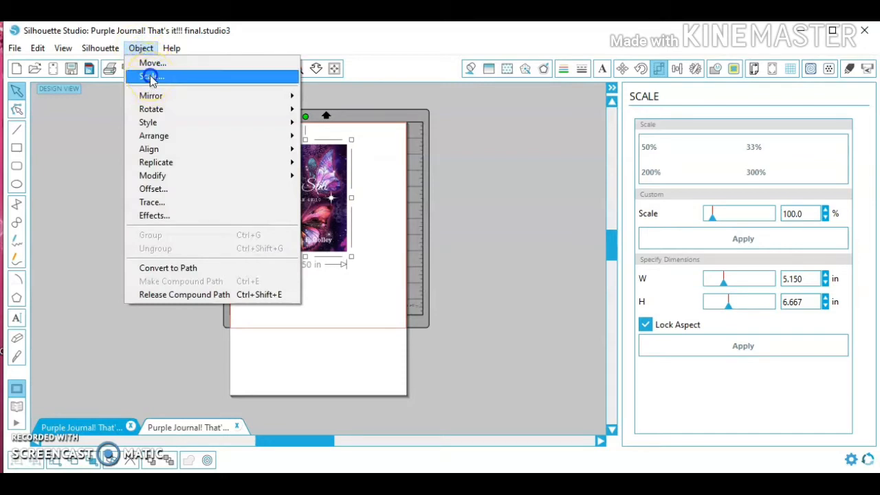
pyautogui.click(149, 76)
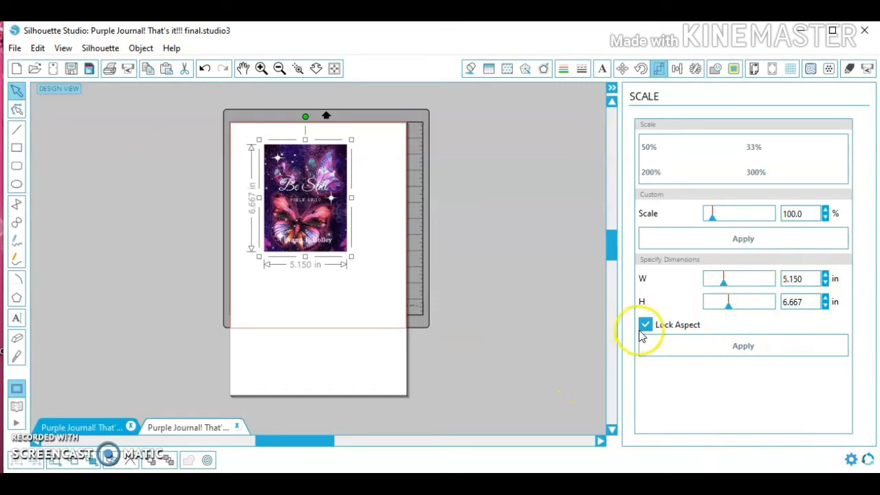
pyautogui.click(645, 325)
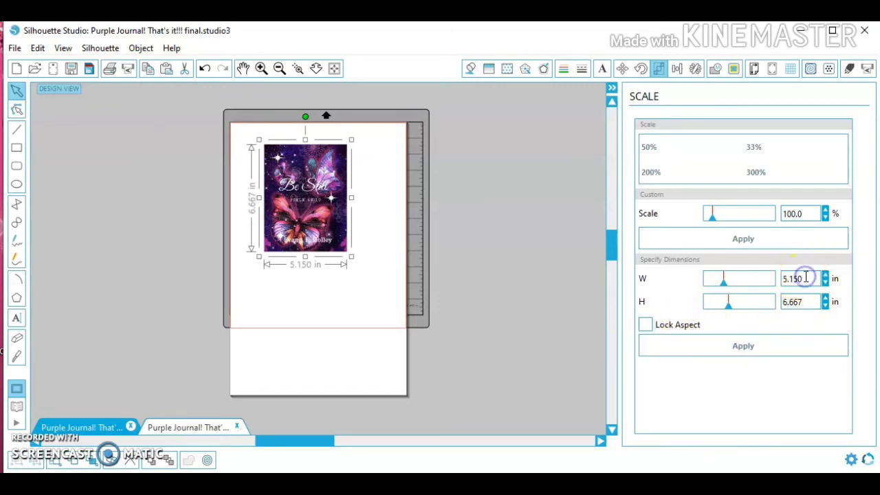
pyautogui.tripleClick(801, 279)
pyautogui.write('8.')
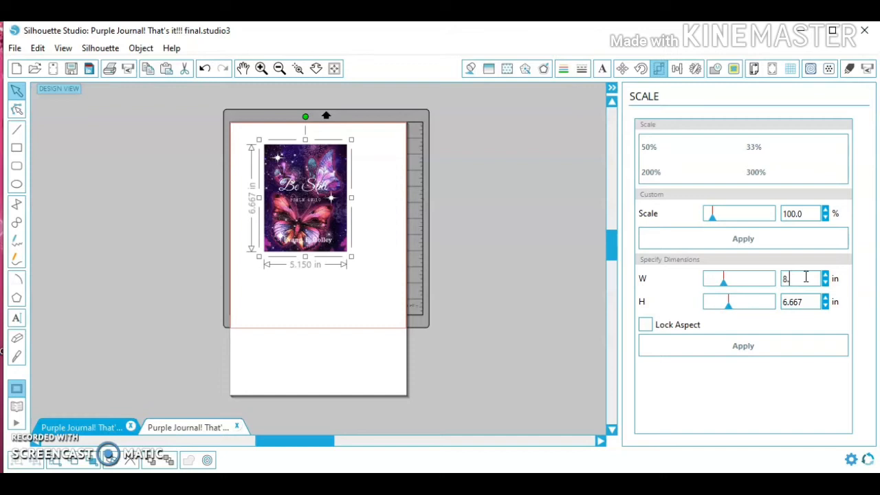
pyautogui.write('7')
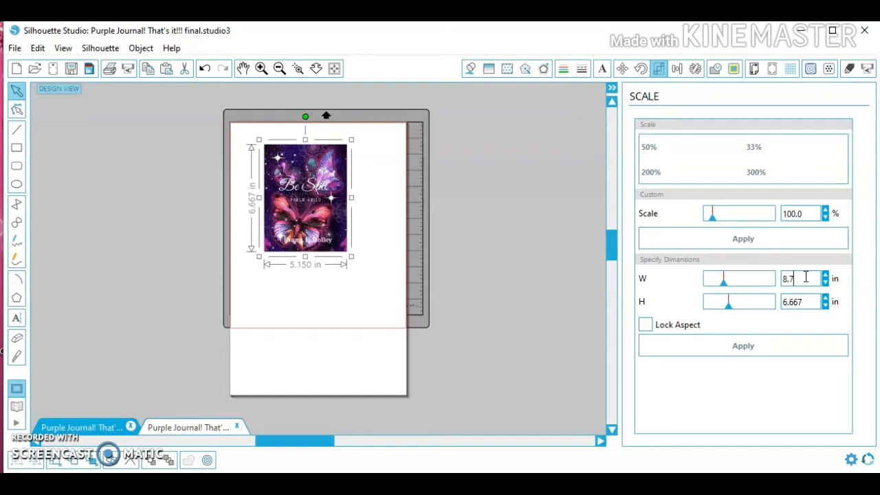
pyautogui.click(805, 301)
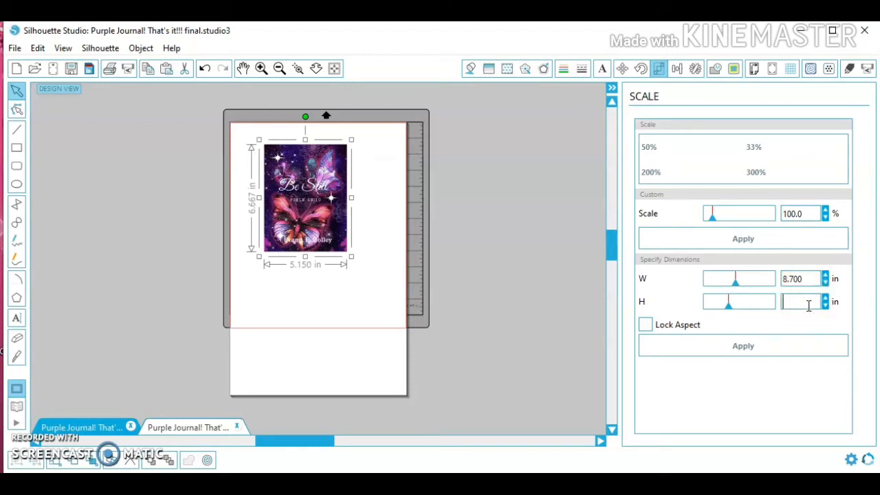
pyautogui.write('12.7')
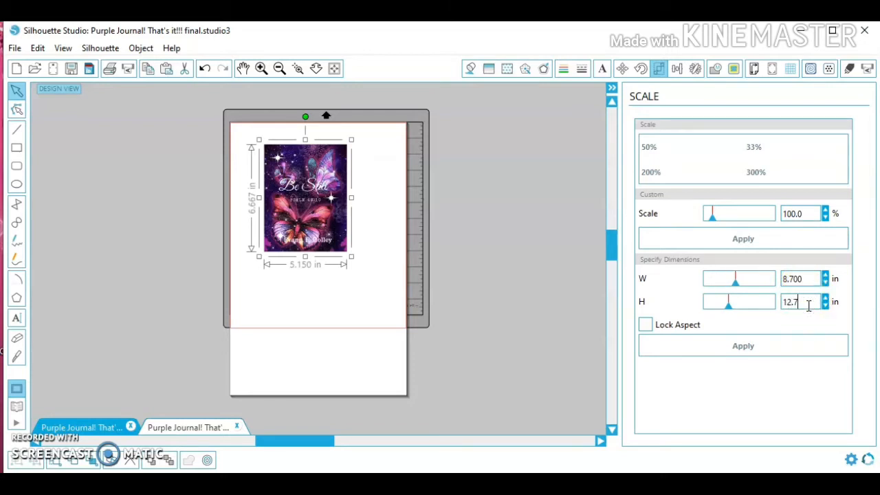
pyautogui.click(742, 346)
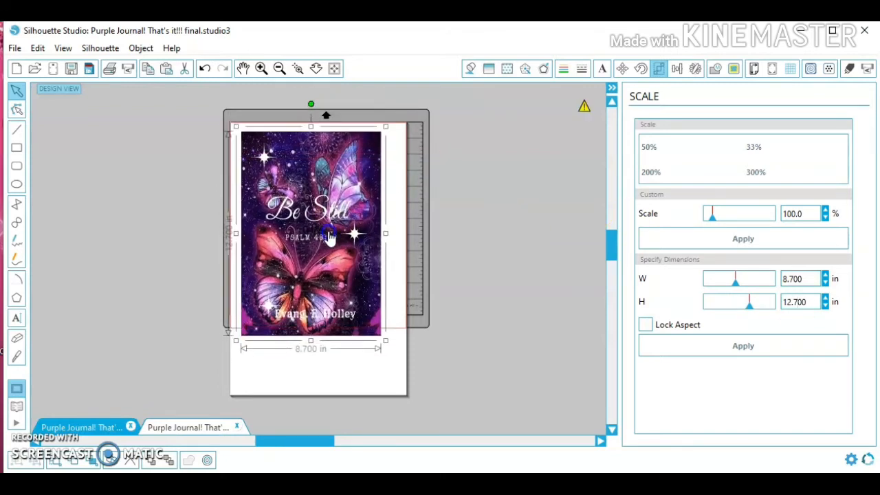
pyautogui.moveTo(278, 125)
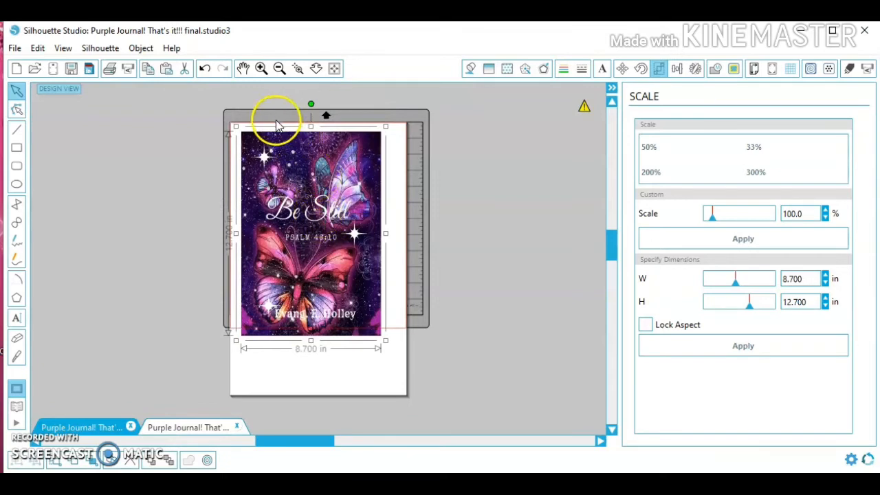
pyautogui.moveTo(381, 383)
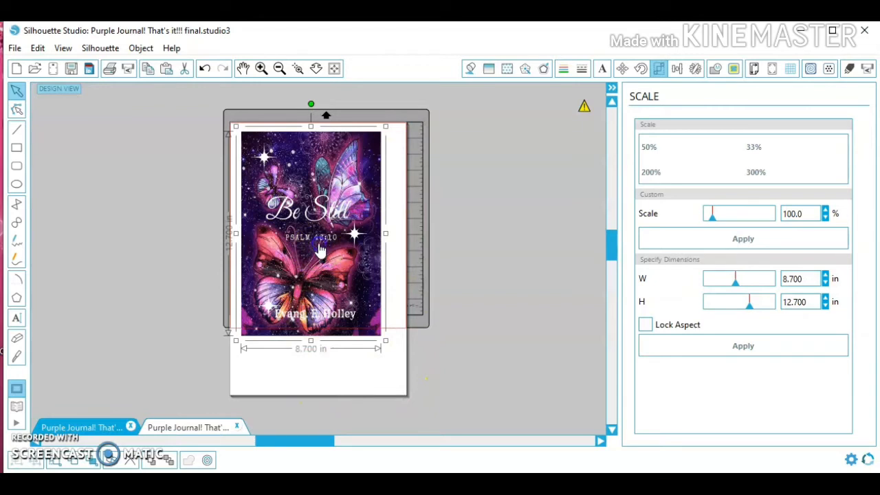
# Nudge the resized cover up so it sits flush with the page's top edge
pyautogui.moveTo(320, 248); pyautogui.dragTo(320, 237)
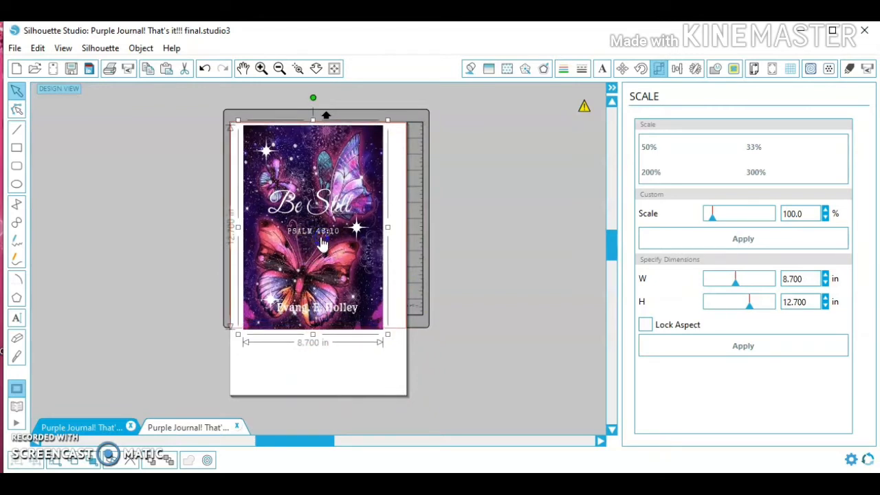
pyautogui.moveTo(426, 131)
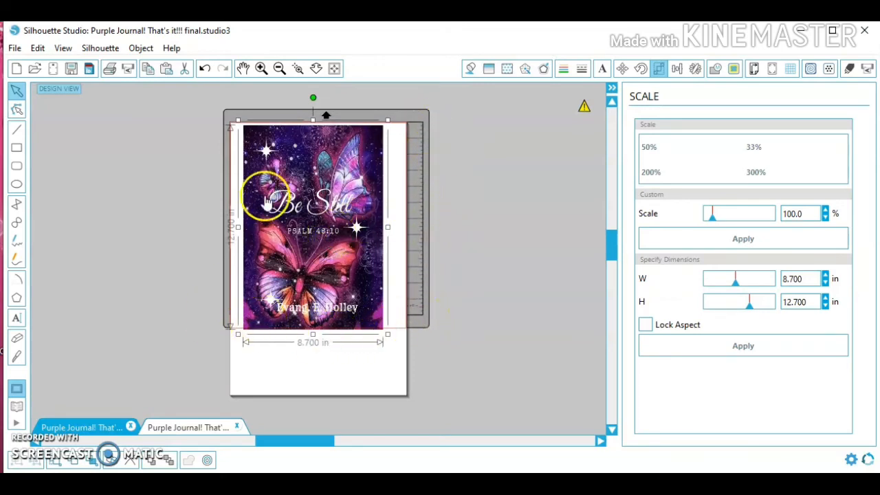
pyautogui.moveTo(285, 176)
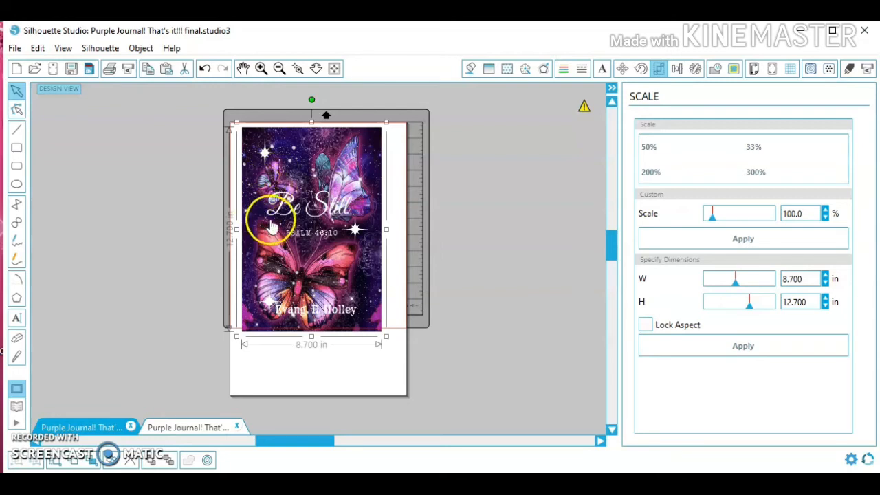
pyautogui.moveTo(278, 192)
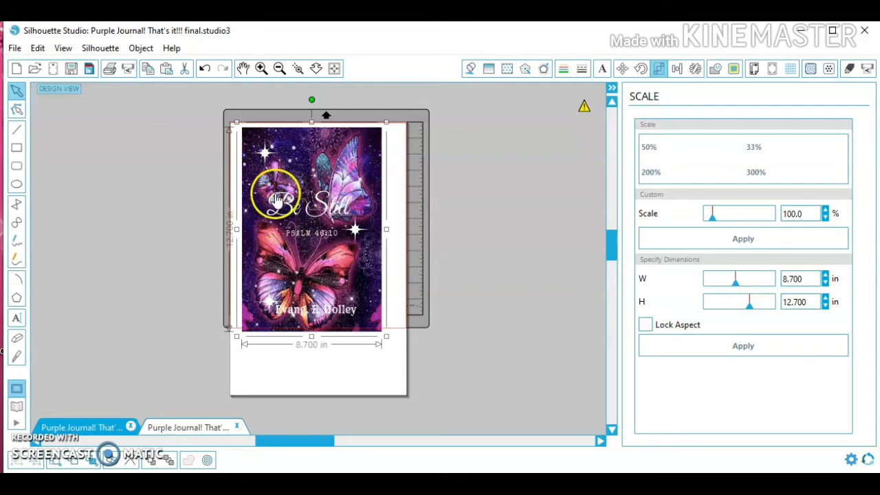
pyautogui.moveTo(316, 214)
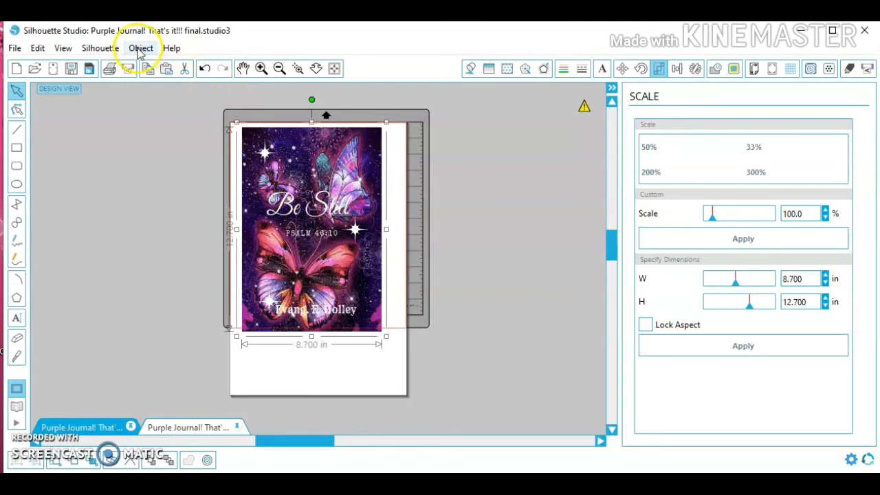
# Flip the butterfly cover horizontally from the Object menu's mirror options
pyautogui.click(141, 48)
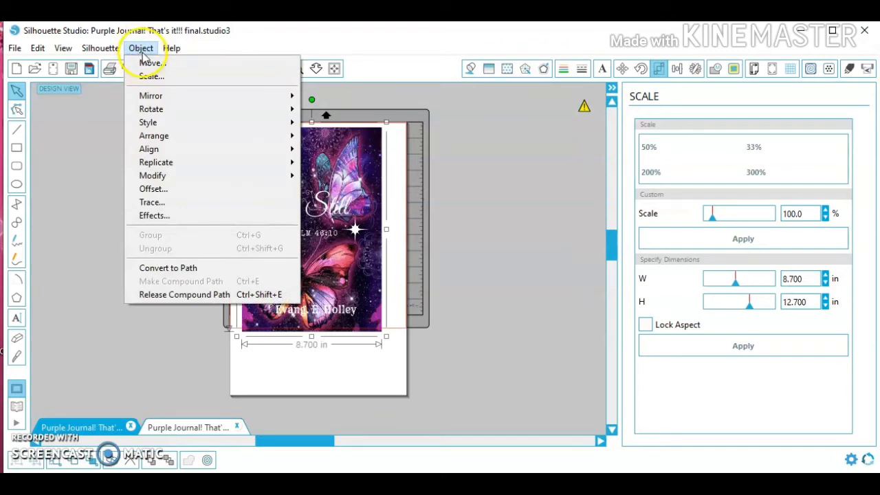
pyautogui.moveTo(151, 96)
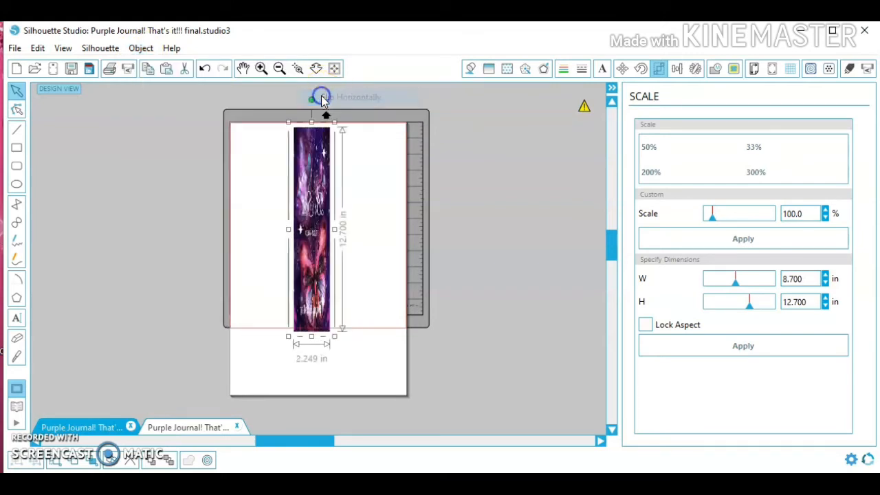
pyautogui.click(321, 97)
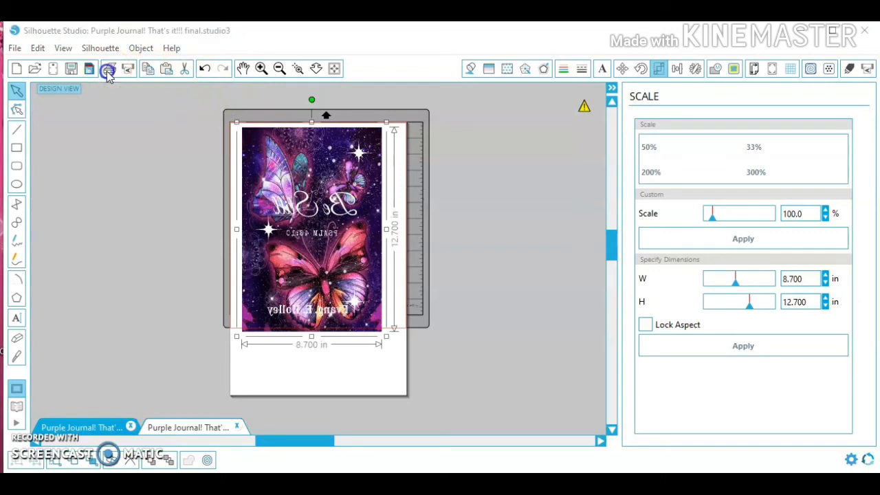
# Bring up the Print dialog from the toolbar
pyautogui.click(108, 68)
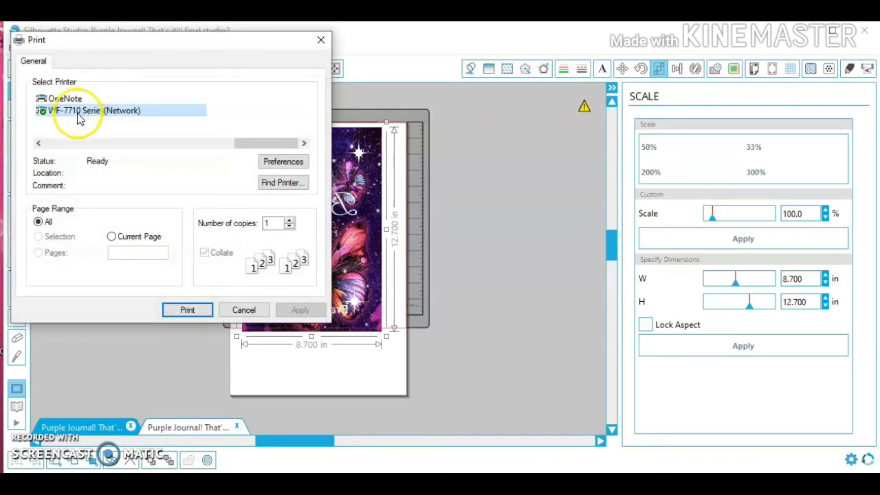
pyautogui.moveTo(89, 110)
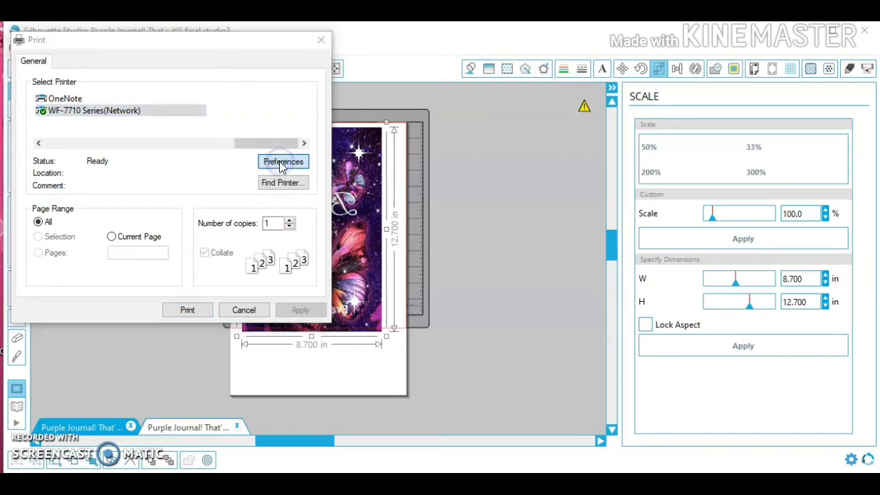
# Open the WF-7710 printer preferences and keep document size at Tabloid (11 x 17 in)
pyautogui.click(283, 161)
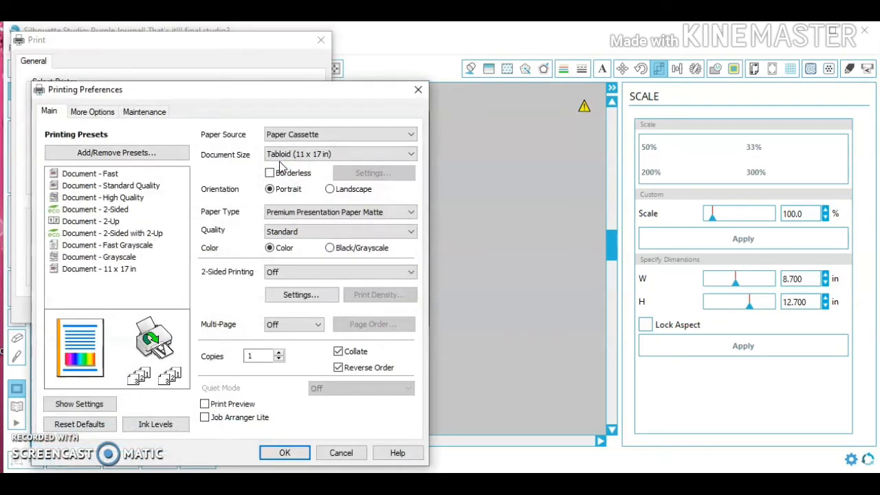
pyautogui.moveTo(260, 161)
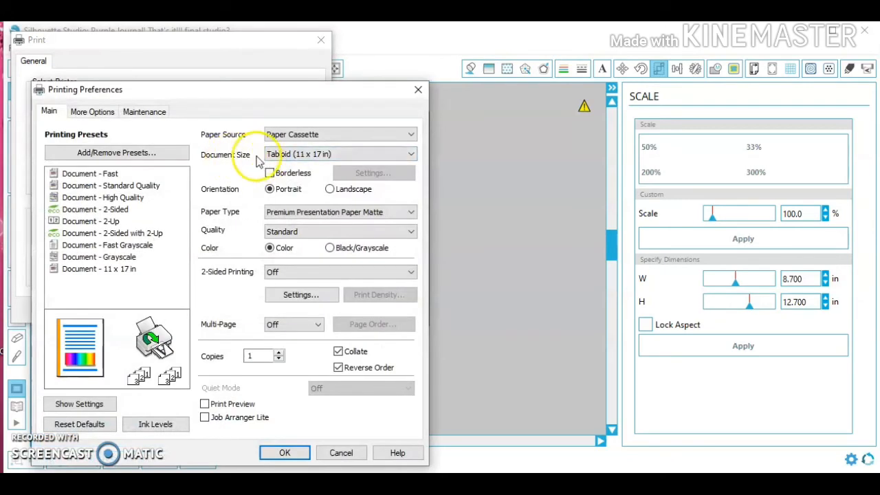
pyautogui.click(410, 154)
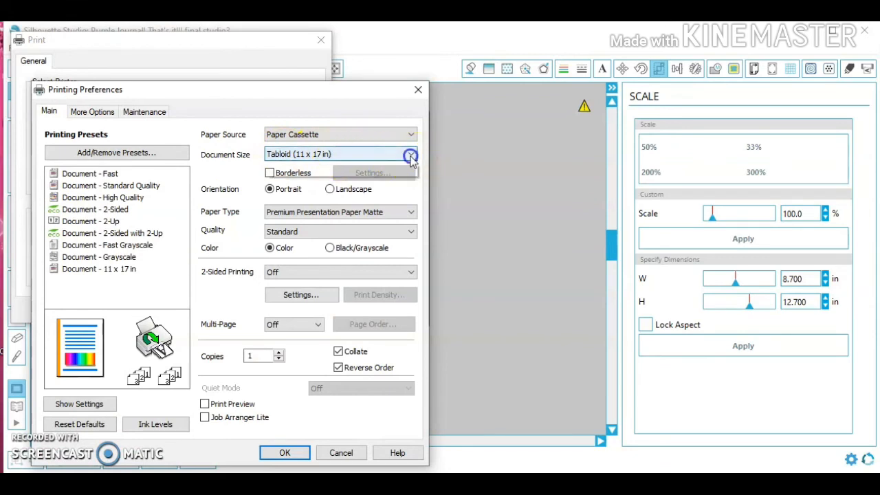
pyautogui.click(411, 154)
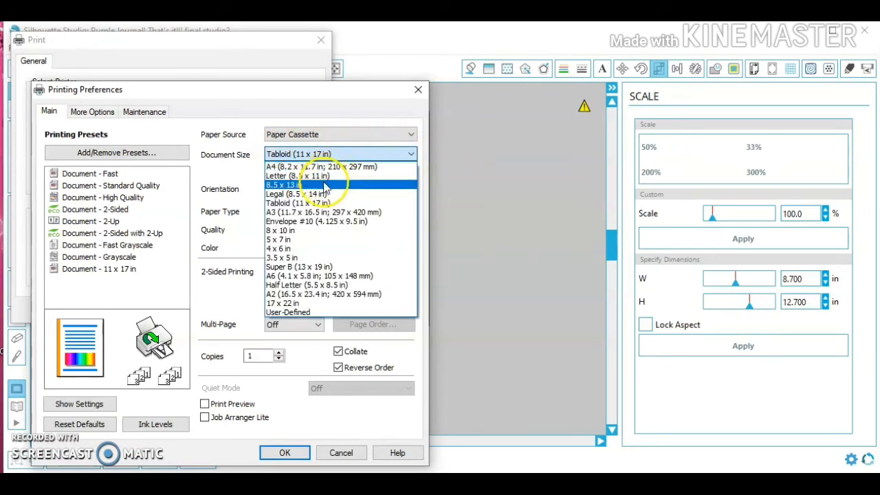
pyautogui.moveTo(309, 194)
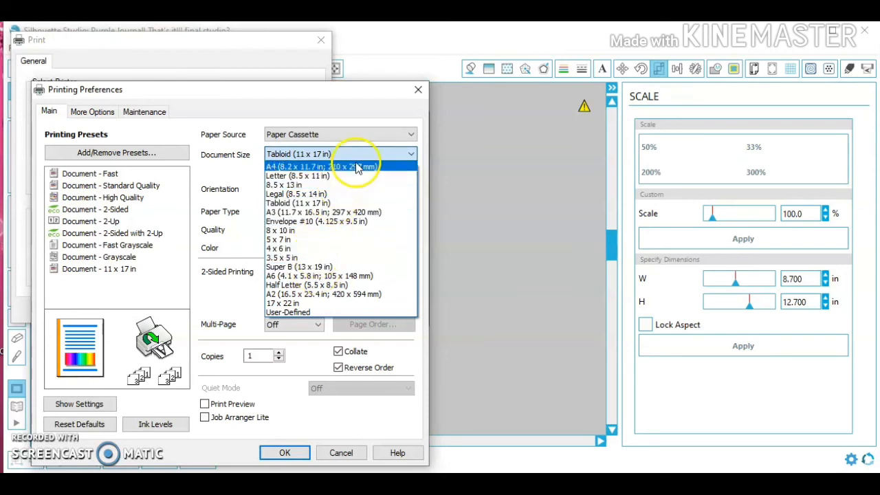
pyautogui.click(298, 202)
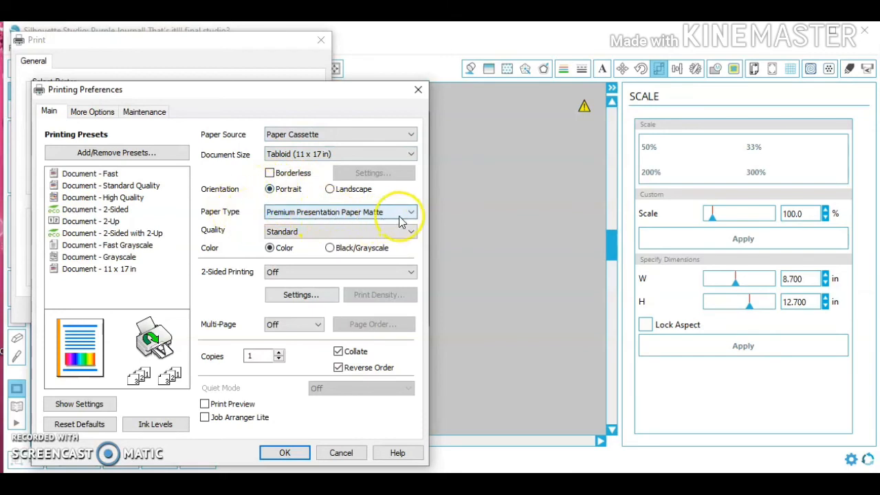
pyautogui.moveTo(411, 217)
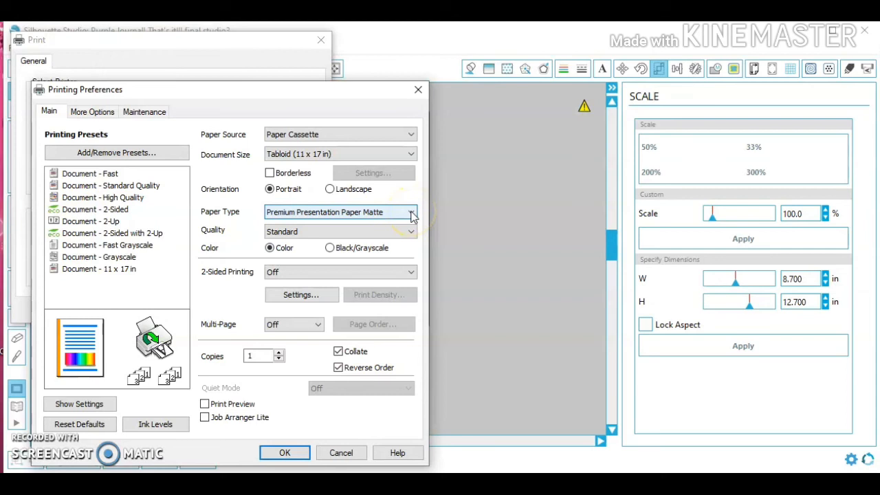
# Choose Premium Presentation Paper Matte as the printer's paper type
pyautogui.click(410, 212)
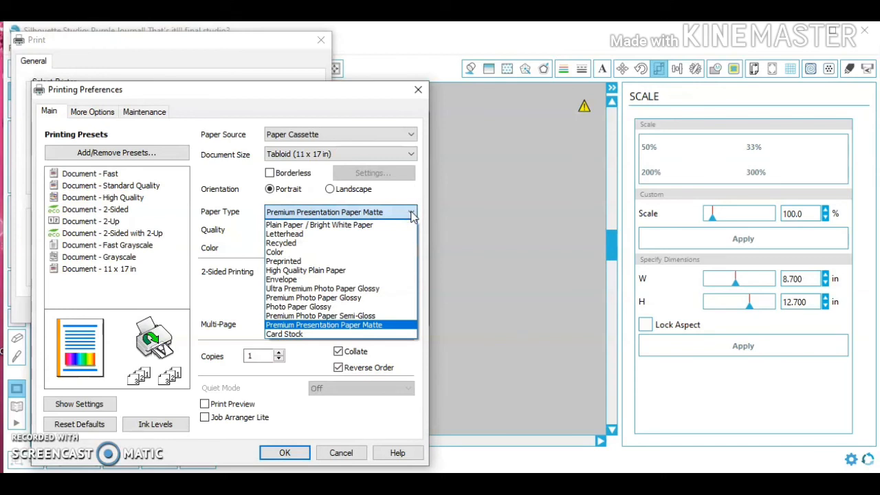
pyautogui.click(324, 324)
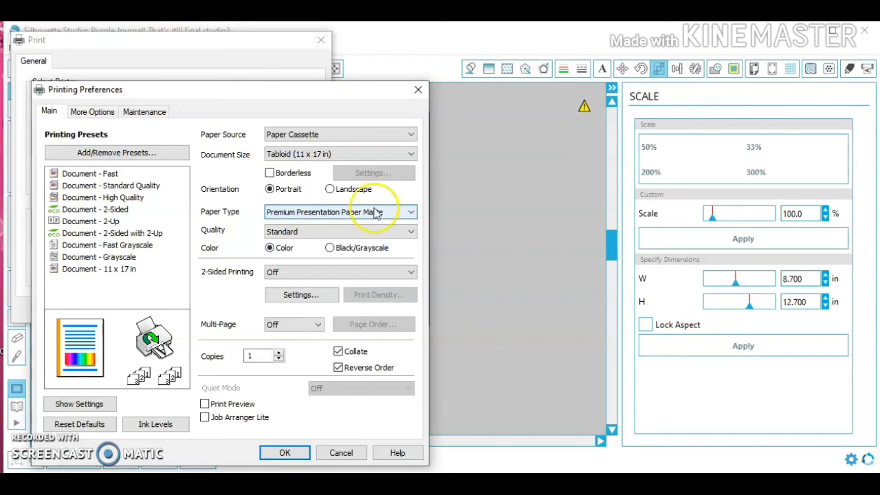
pyautogui.moveTo(247, 251)
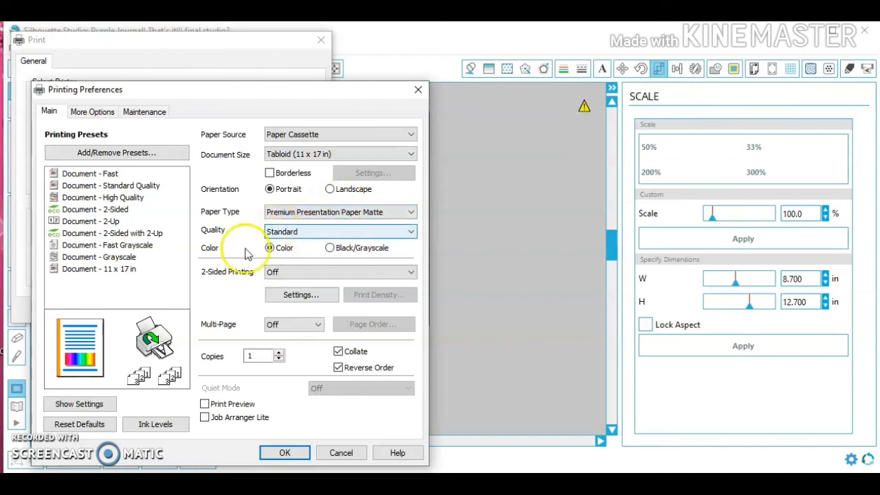
pyautogui.moveTo(284, 452)
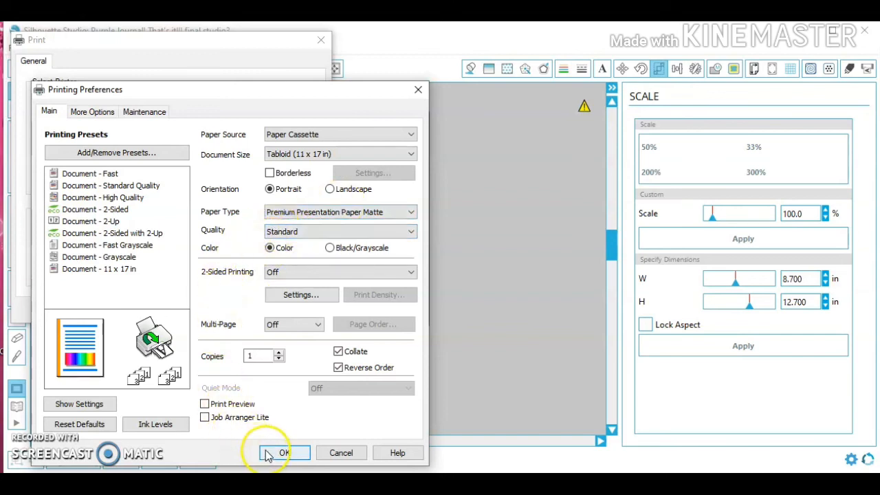
pyautogui.moveTo(267, 260)
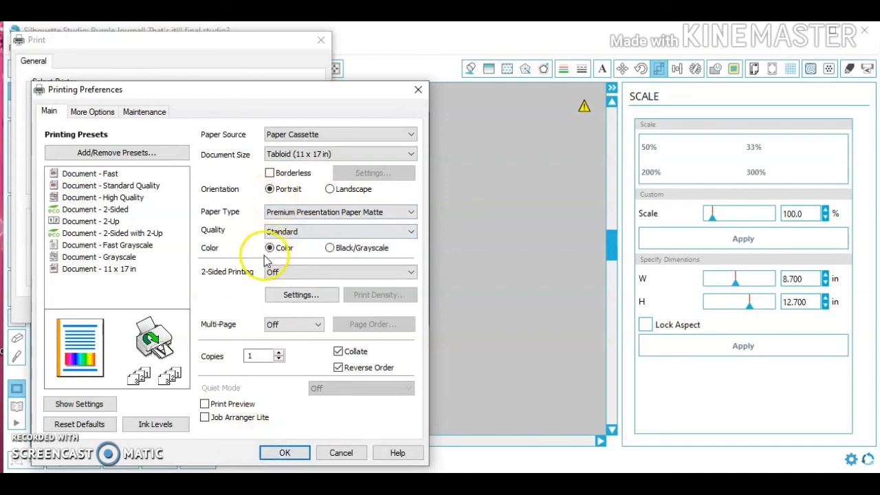
pyautogui.moveTo(277, 370)
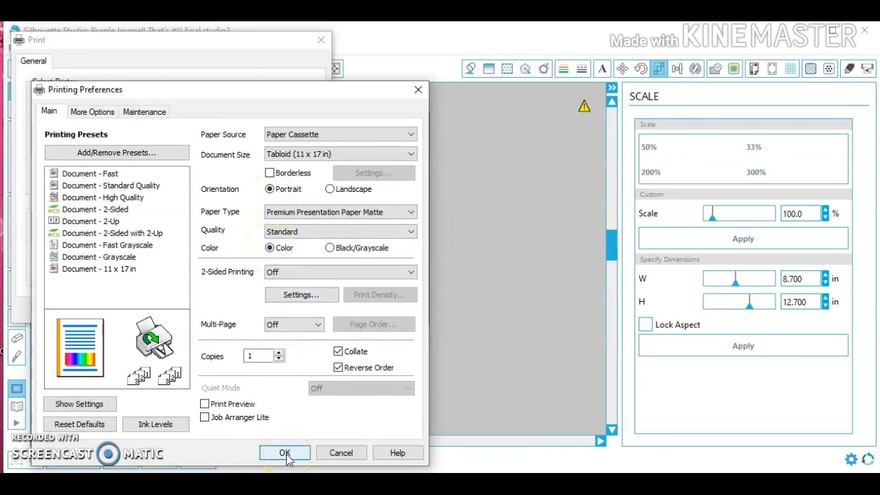
# Confirm the WF-7710 printing preferences with OK and close the Print dialog without printing
pyautogui.click(284, 453)
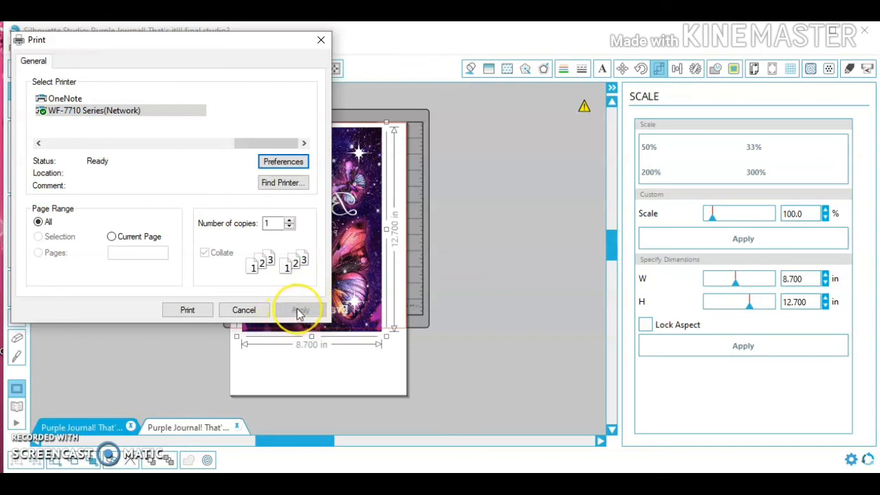
pyautogui.moveTo(308, 227)
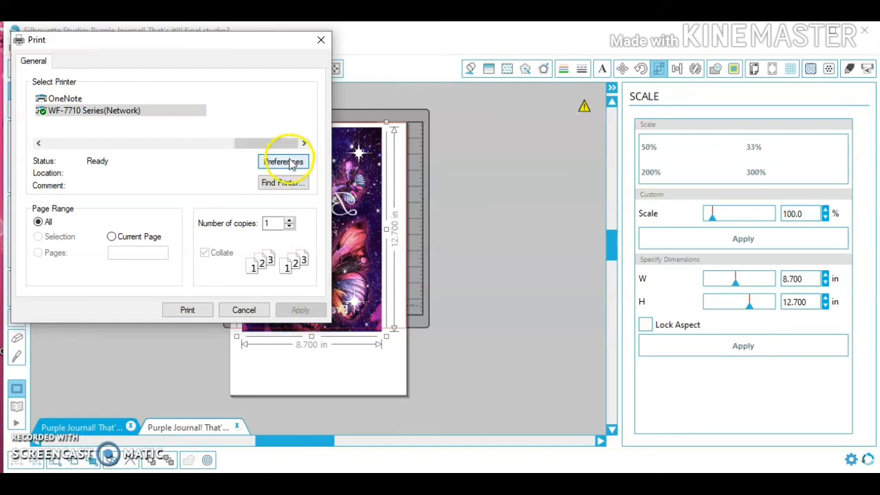
pyautogui.moveTo(244, 310)
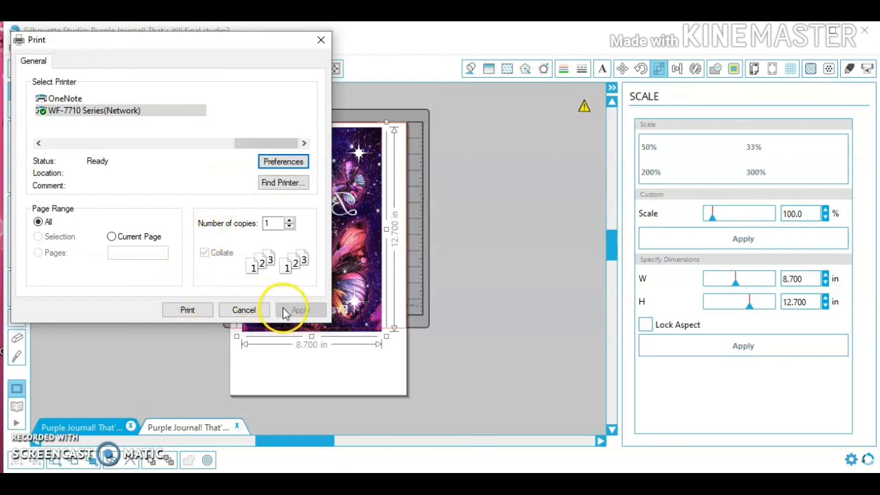
pyautogui.moveTo(305, 68)
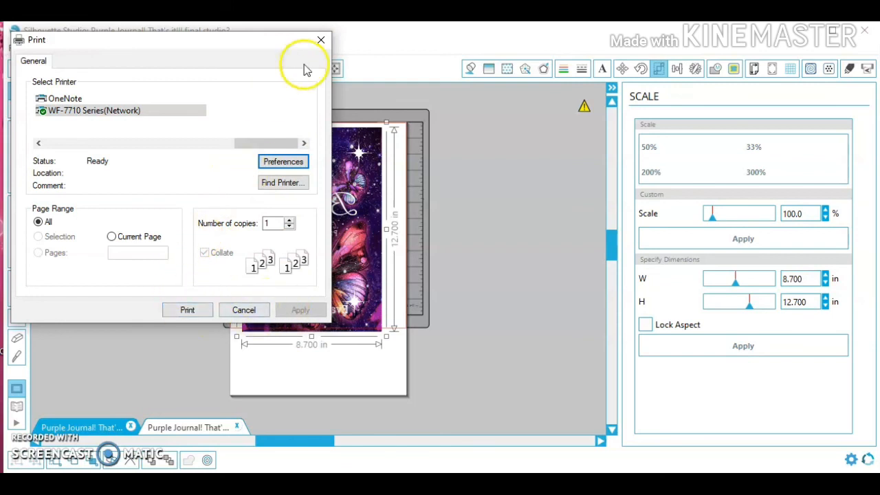
pyautogui.click(243, 310)
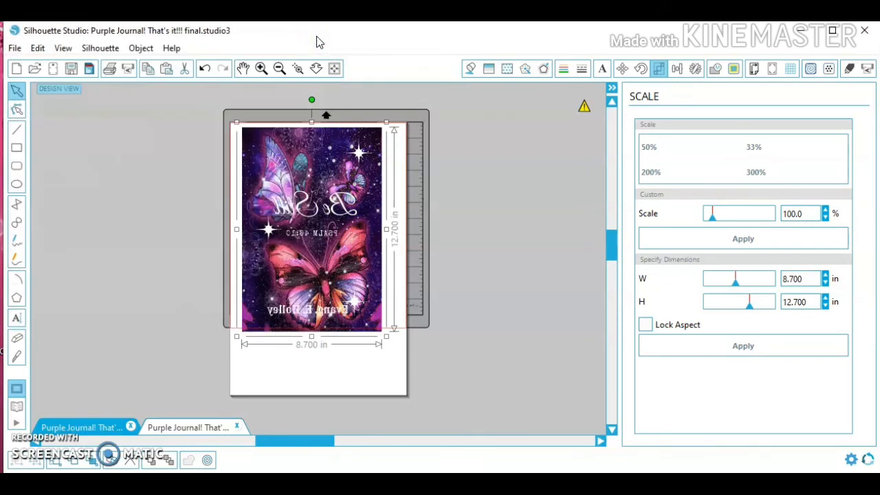